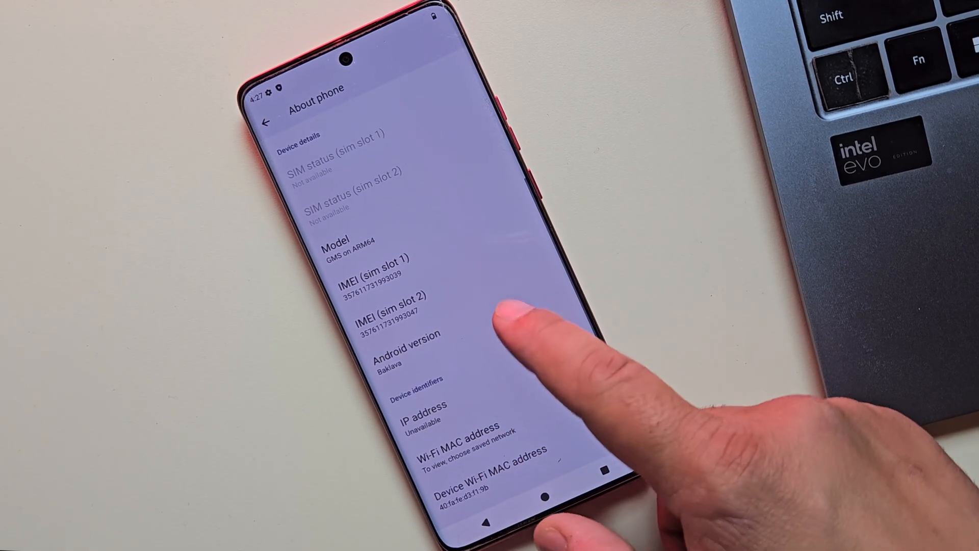
Show the Android 16 easter egg from Android version, dismiss it, and return to the app drawer.
left_click(404, 340)
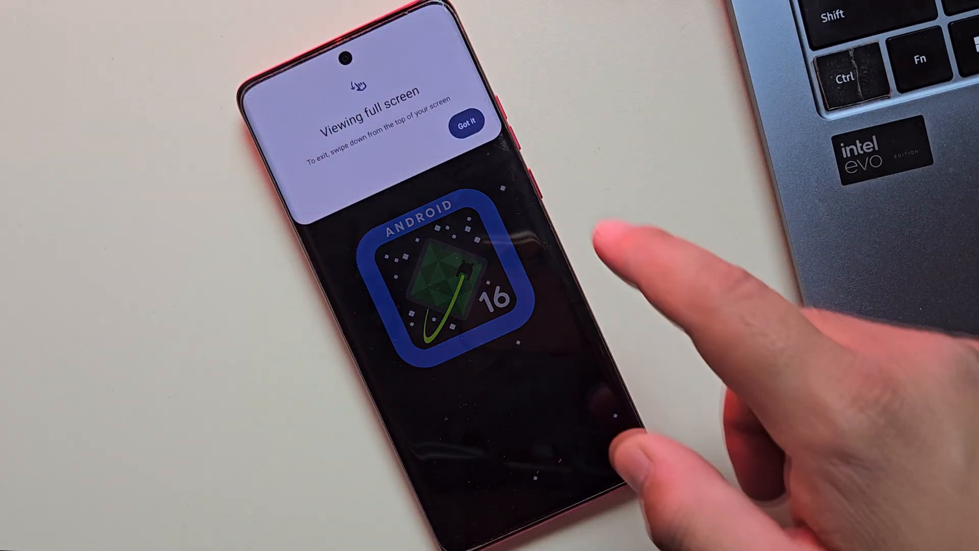
left_click(465, 120)
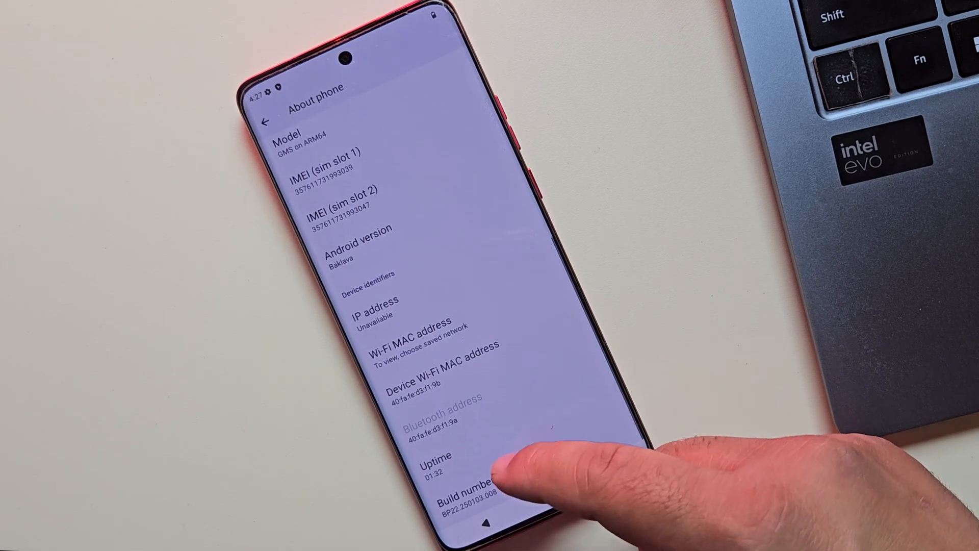
left_click(268, 120)
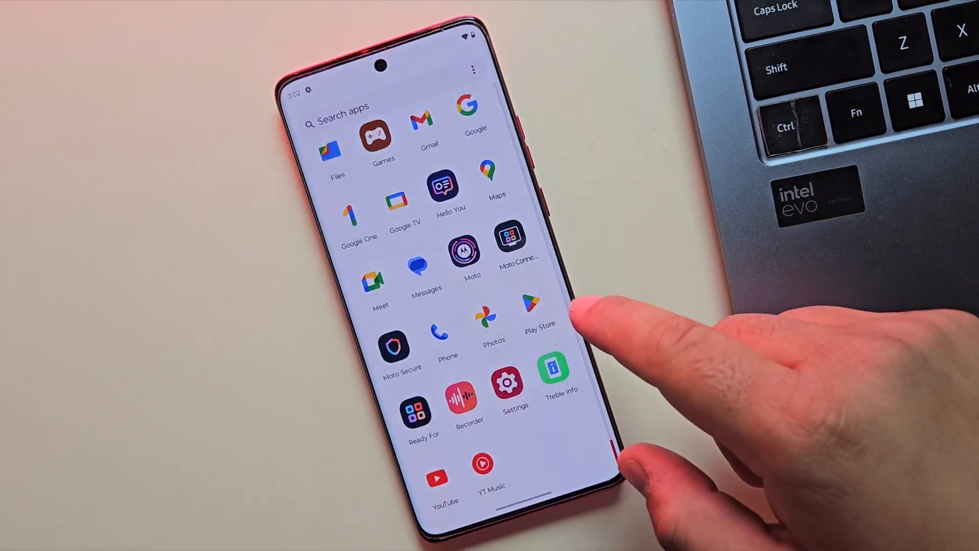
View Android version 14 under About phone in Settings, then return to the app drawer.
left_click(515, 381)
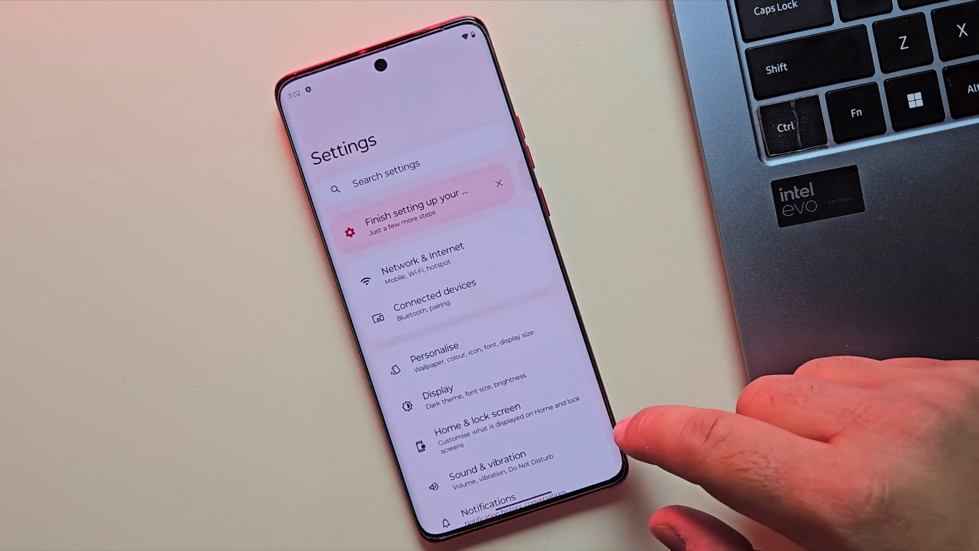
scroll("down", 3)
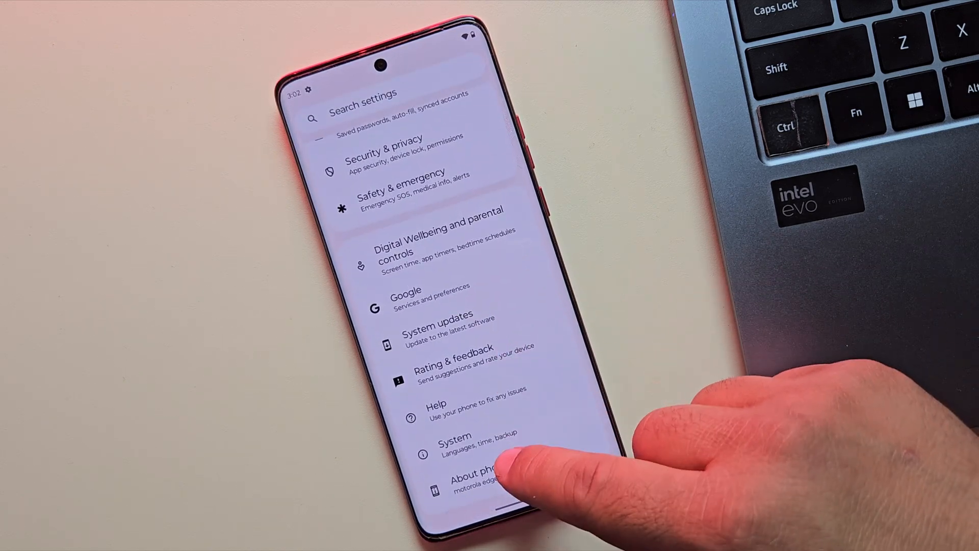
left_click(474, 475)
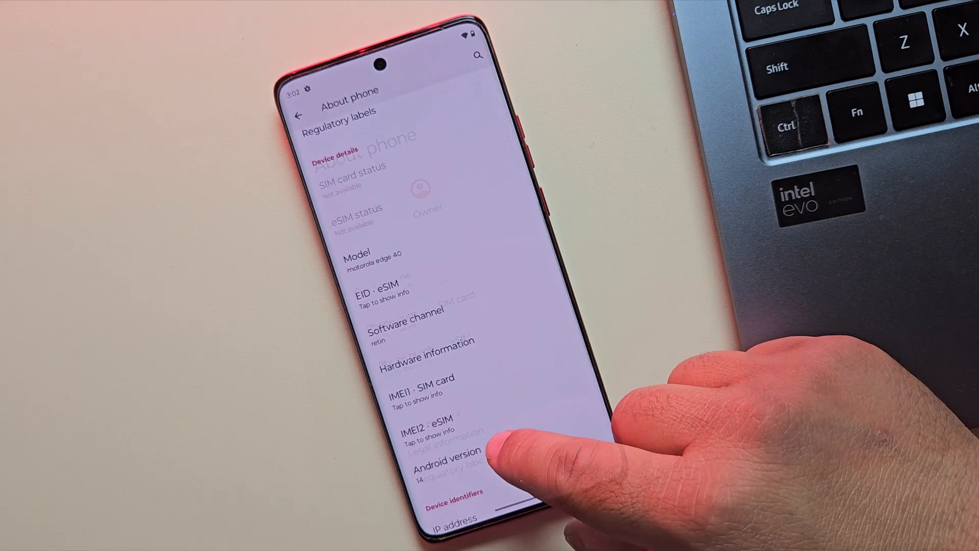
left_click(439, 461)
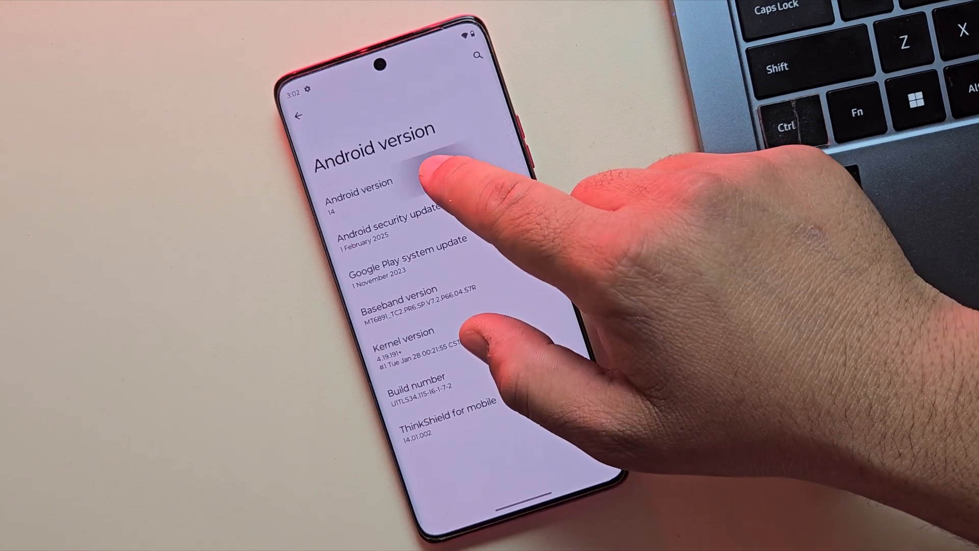
left_click(362, 187)
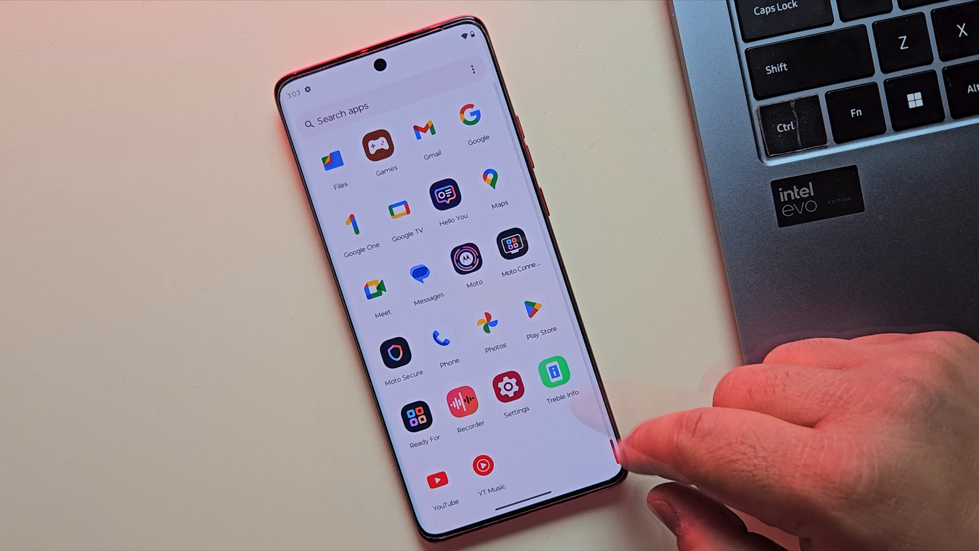
Confirm Treble support and the system-arm64-ab requirement in Treble Info, then browse GSI images.
left_click(552, 372)
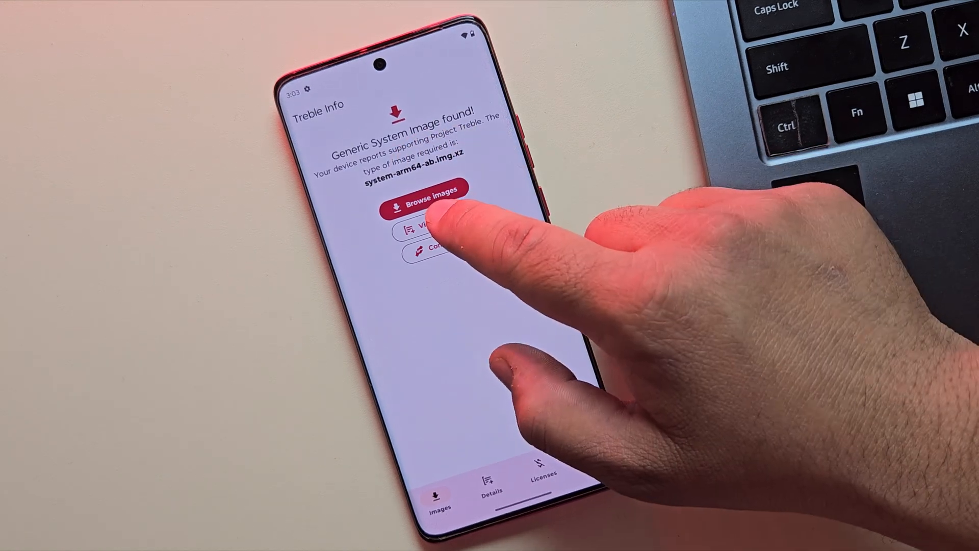
left_click(491, 475)
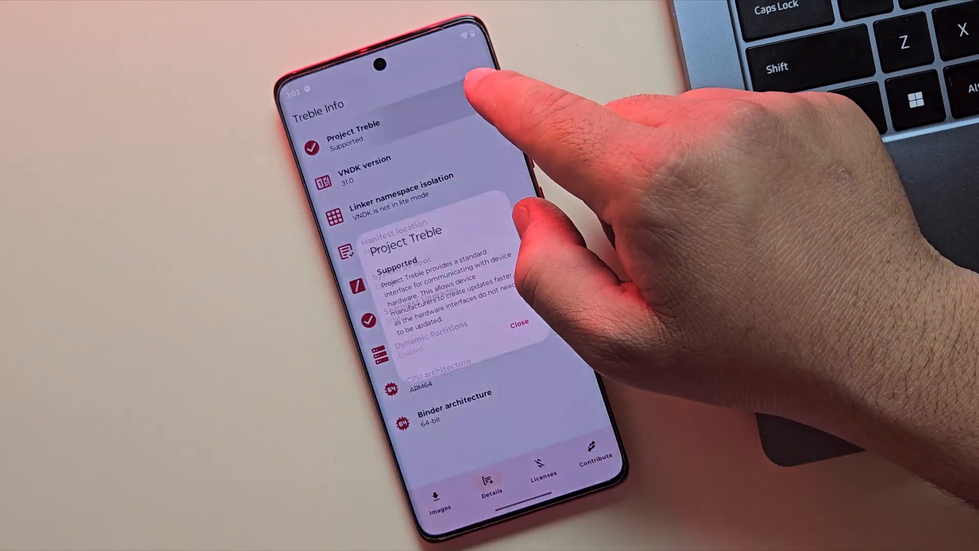
left_click(518, 325)
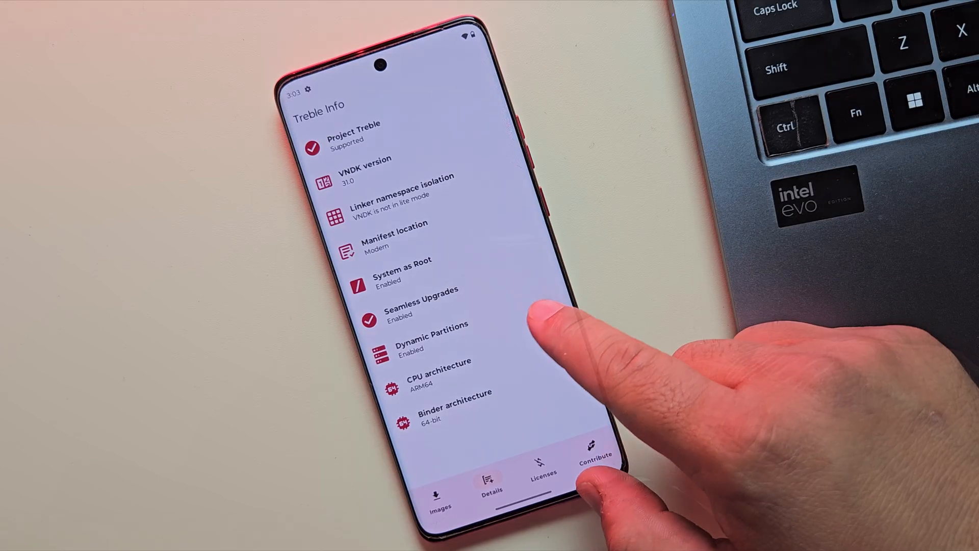
left_click(442, 487)
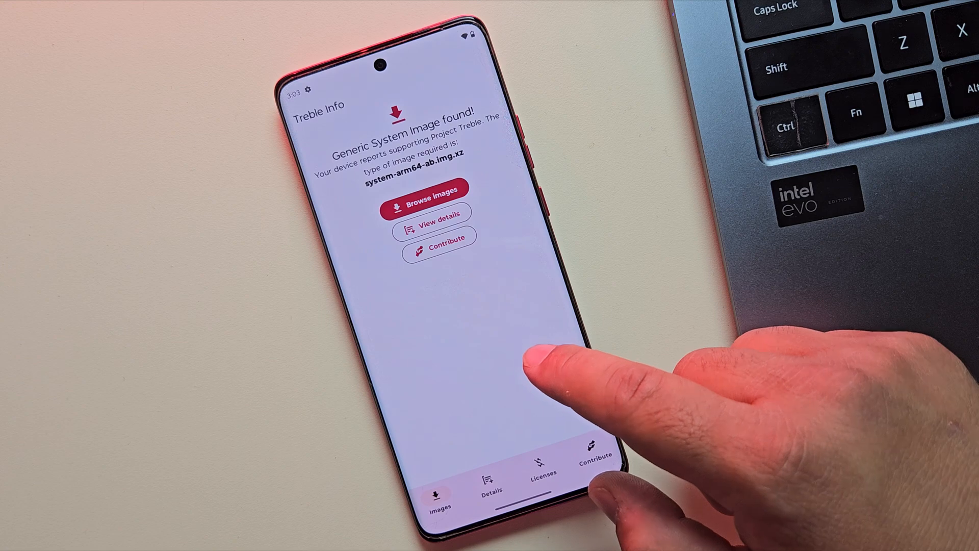
left_click(425, 189)
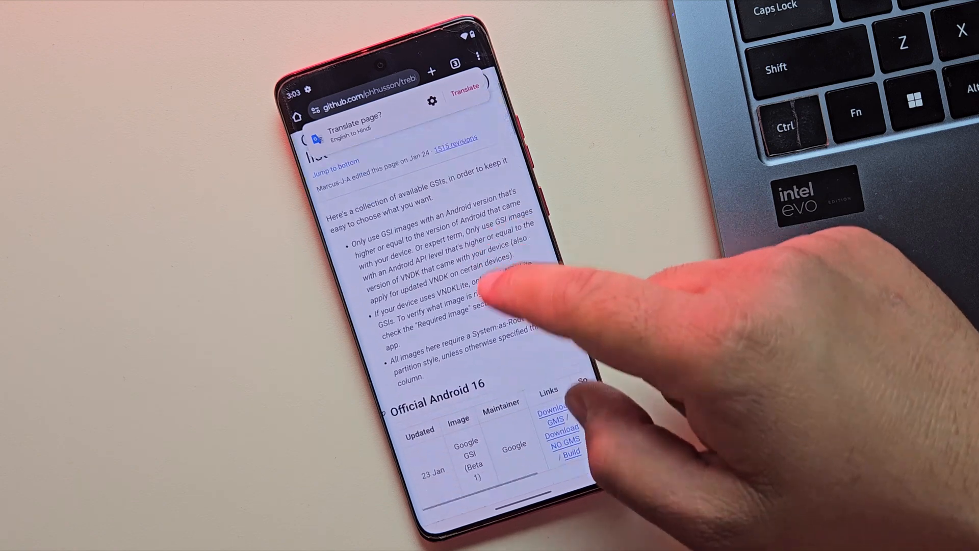
scroll("down", 3)
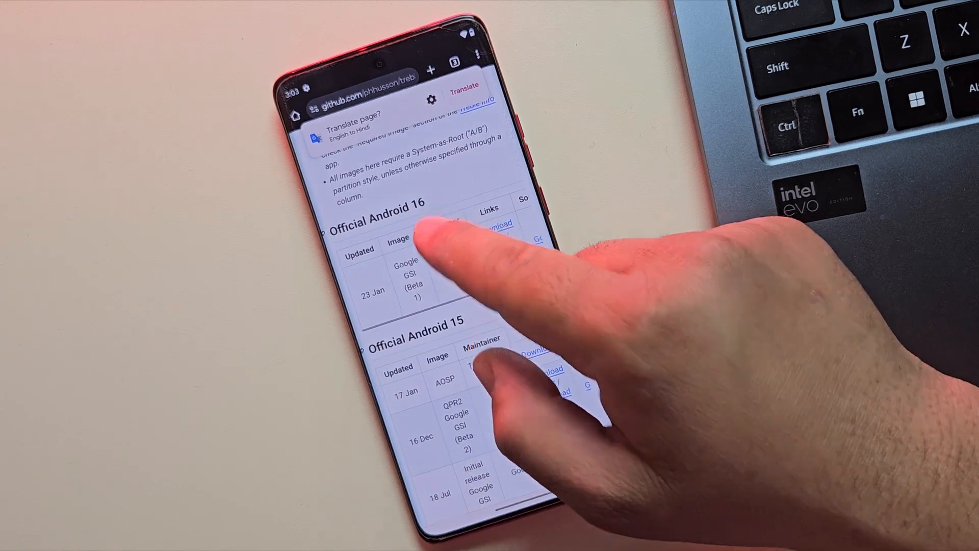
scroll("down", 3)
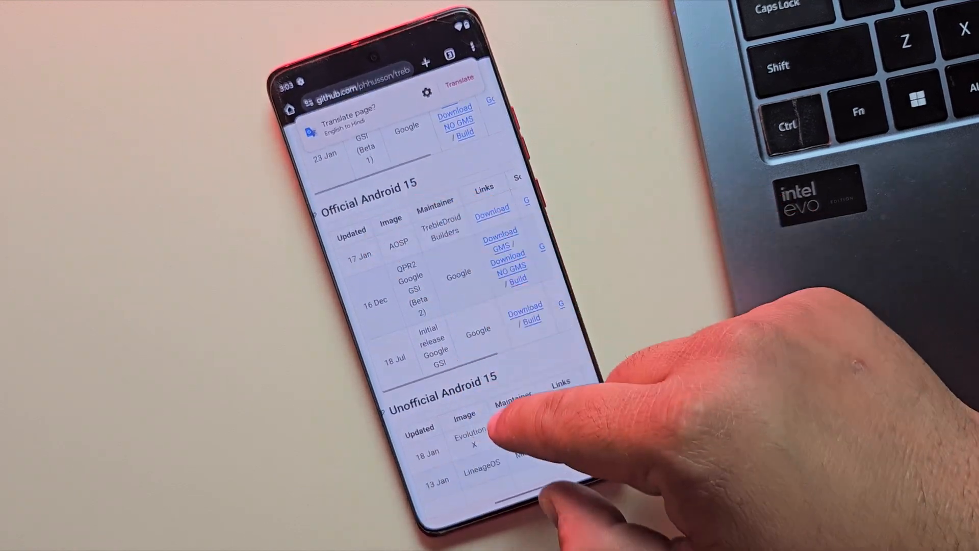
scroll("down", 3)
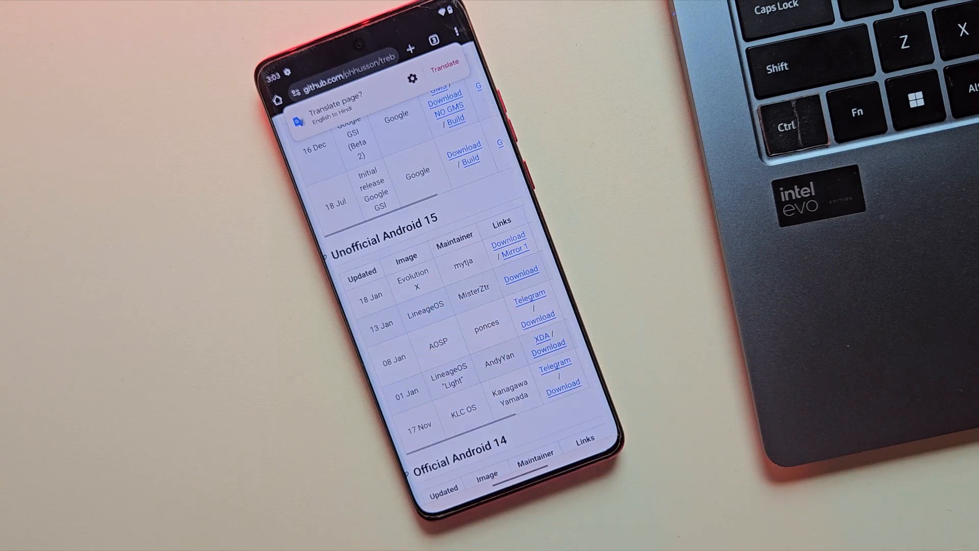
scroll("down", 3)
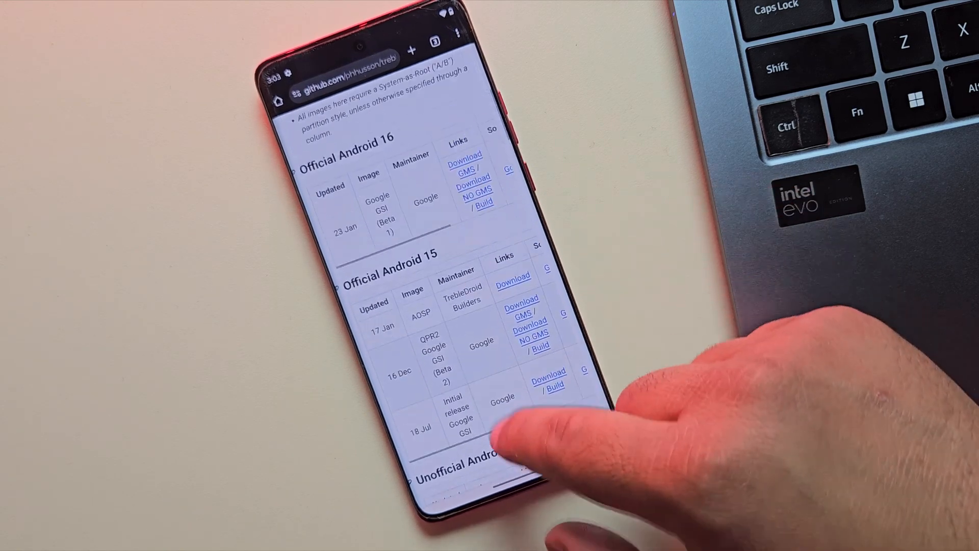
scroll("down", 3)
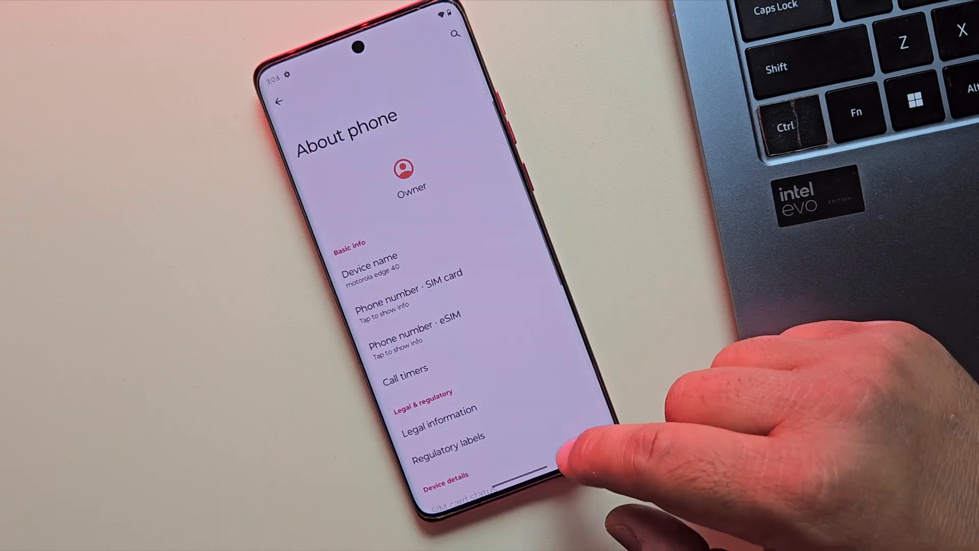
Unlock developer options by tapping Build number at the bottom of About phone.
scroll("down", 3)
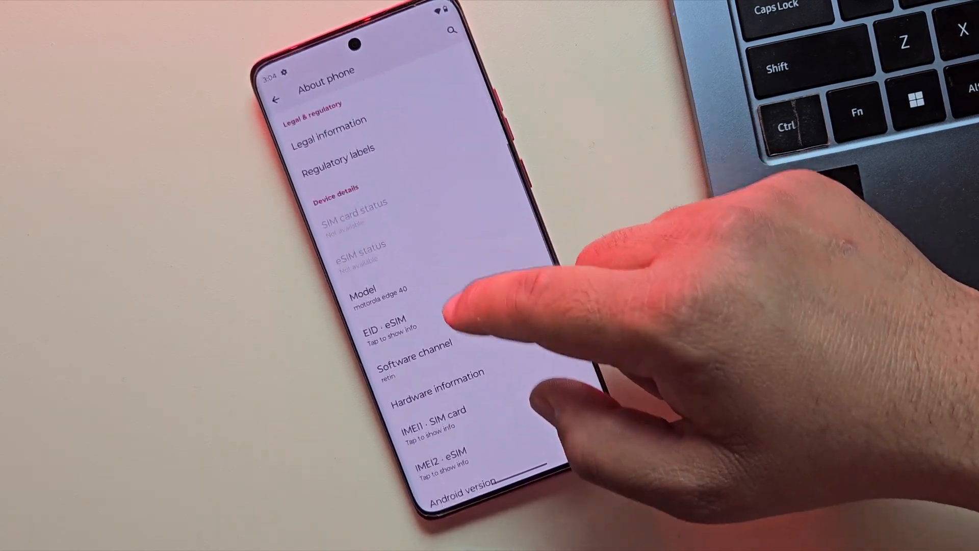
scroll("down", 3)
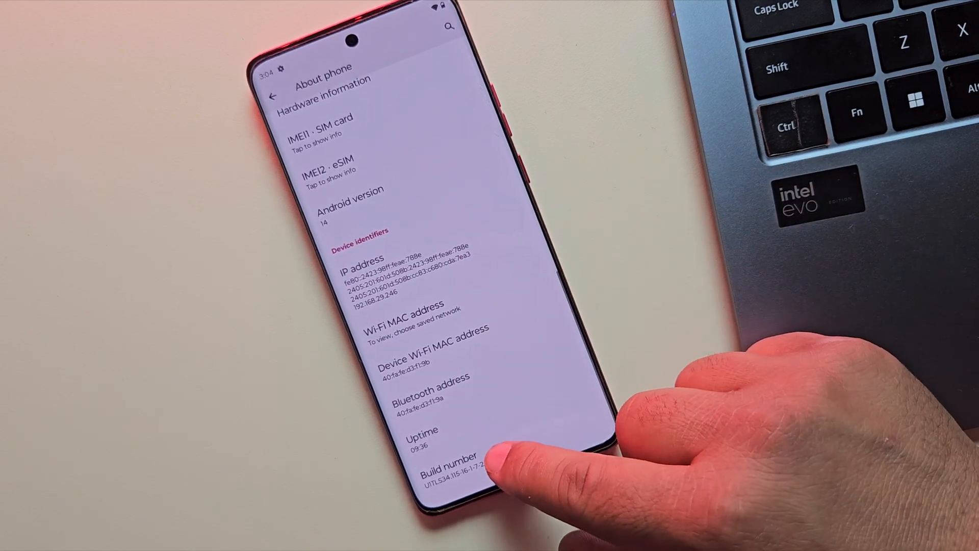
left_click(451, 465)
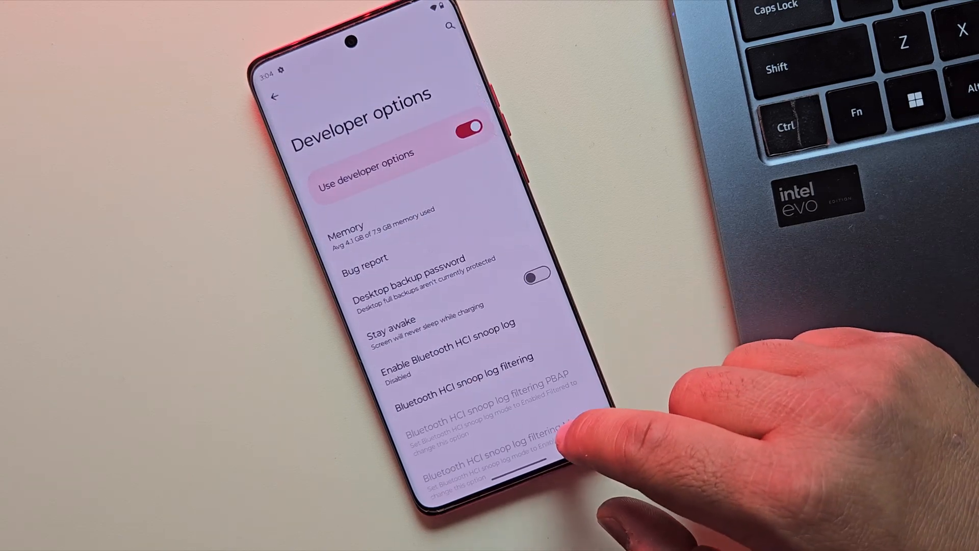
scroll("down", 3)
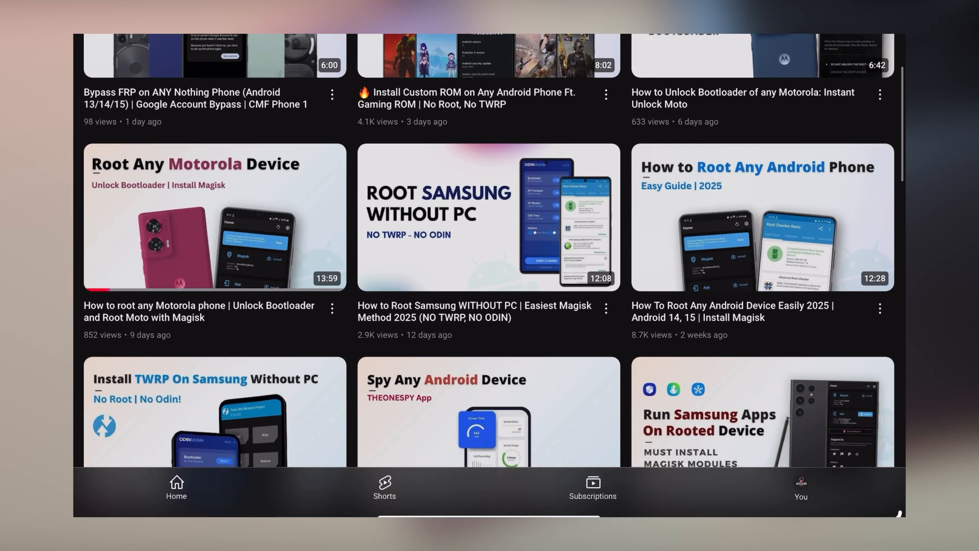
scroll("down", 3)
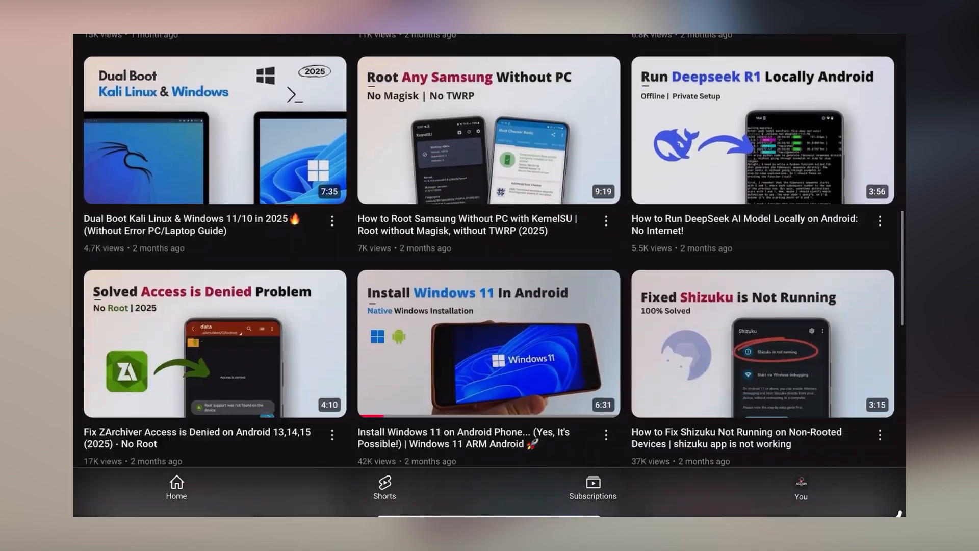
scroll("down", 3)
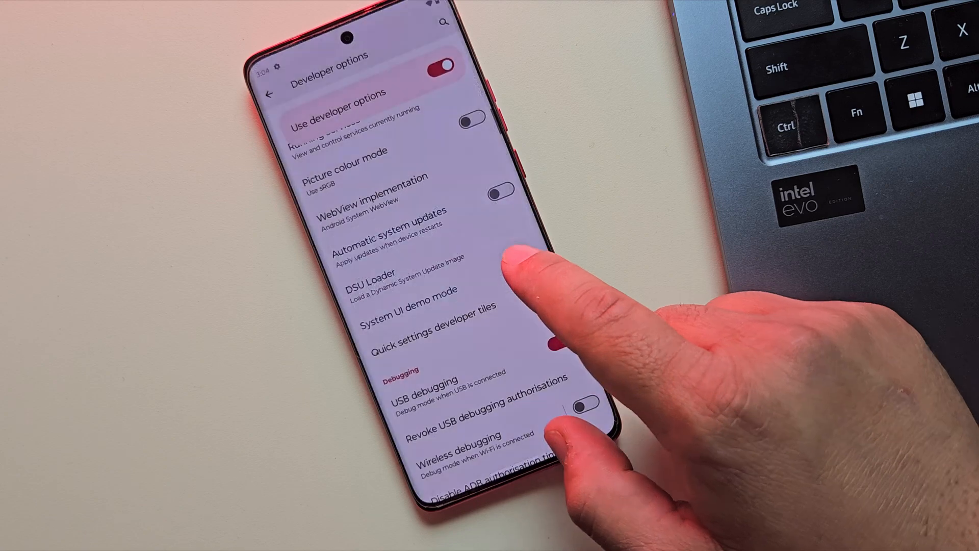
Turn on USB debugging, allow the connected computer, and set USB to File transfer.
left_click(559, 346)
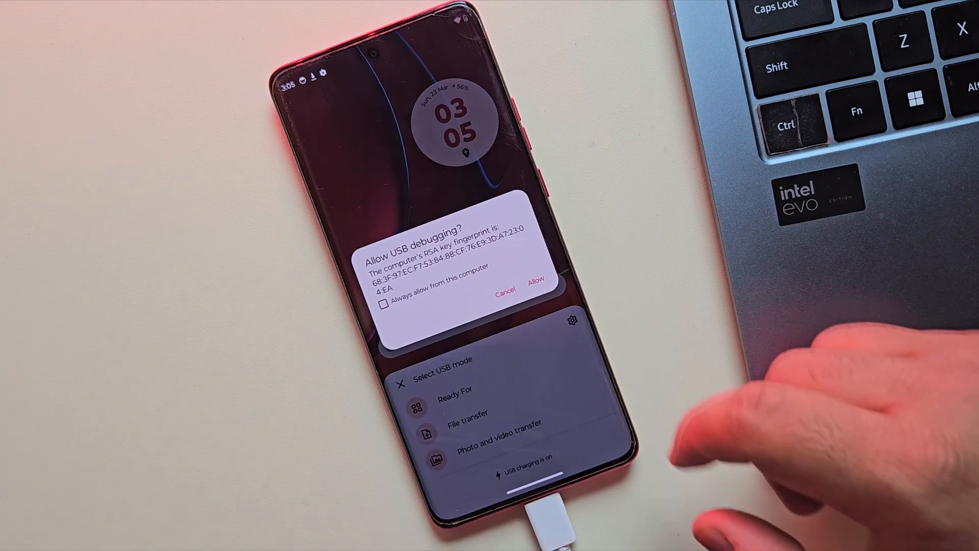
left_click(535, 281)
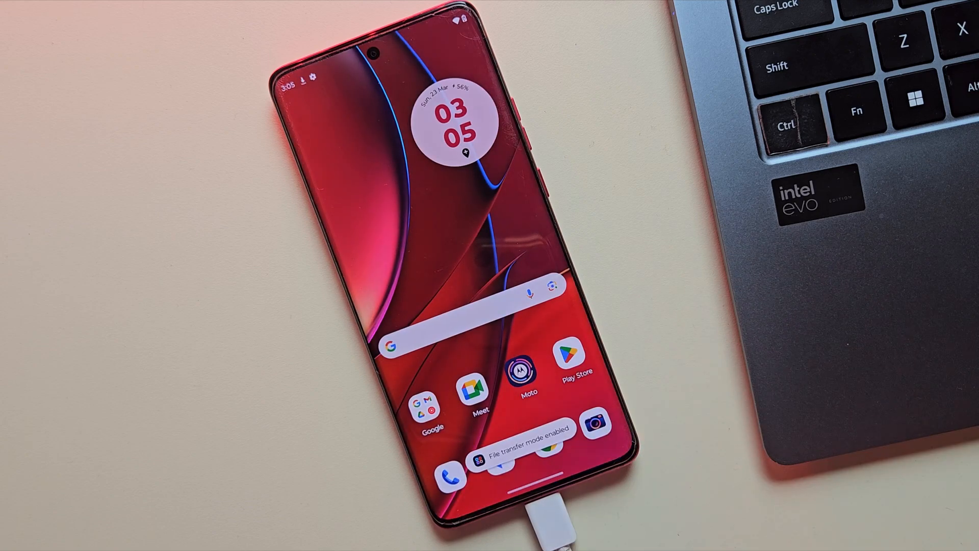
left_click(626, 532)
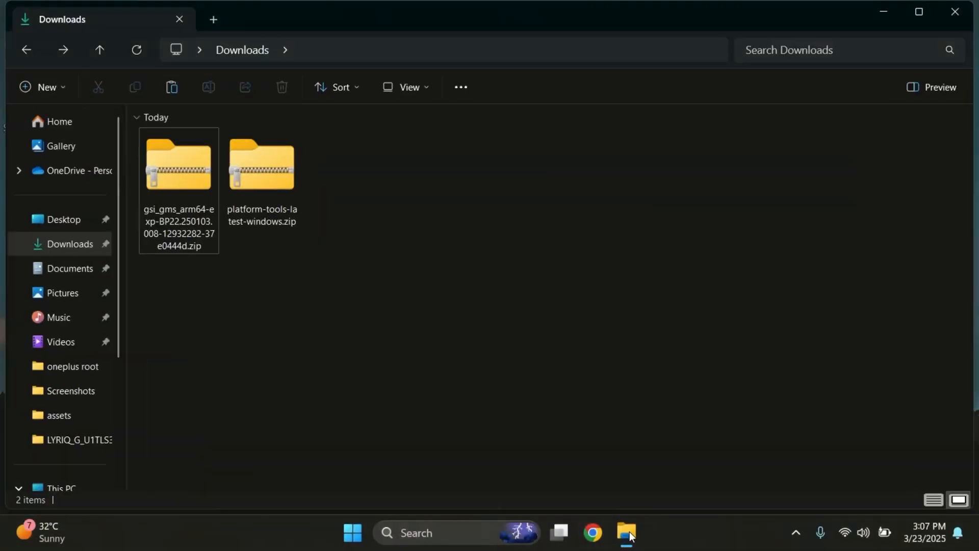
Extract the platform-tools and GSI zip archives, then delete both zips.
left_click(178, 164)
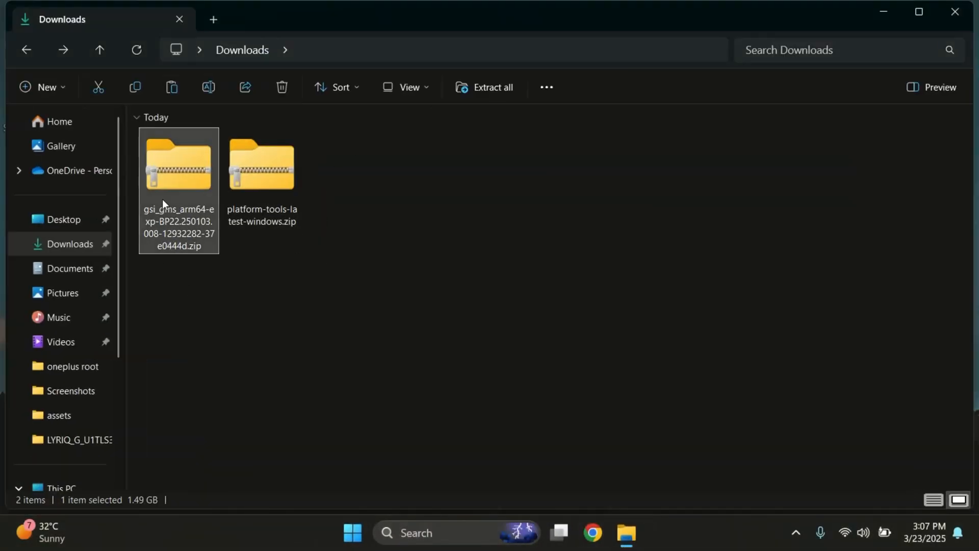
right_click(262, 165)
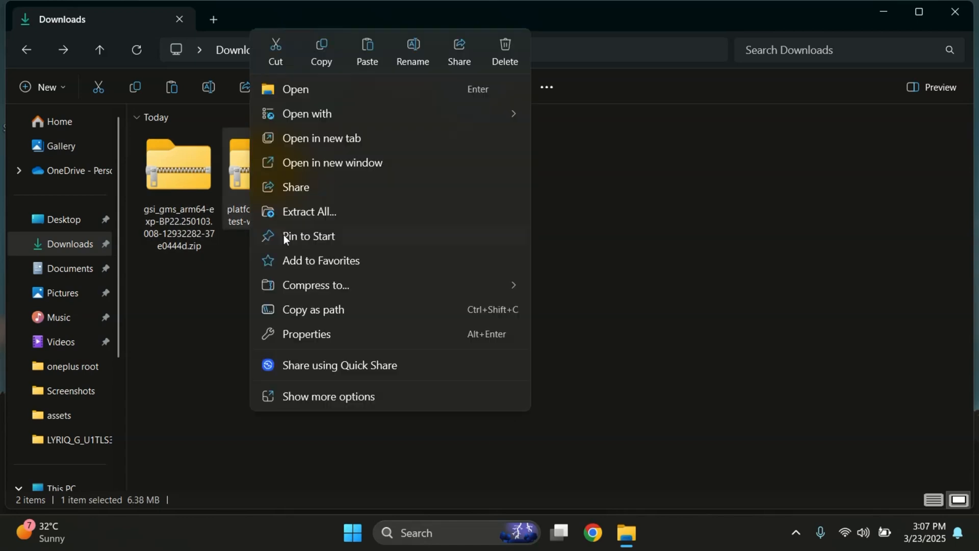
left_click(308, 211)
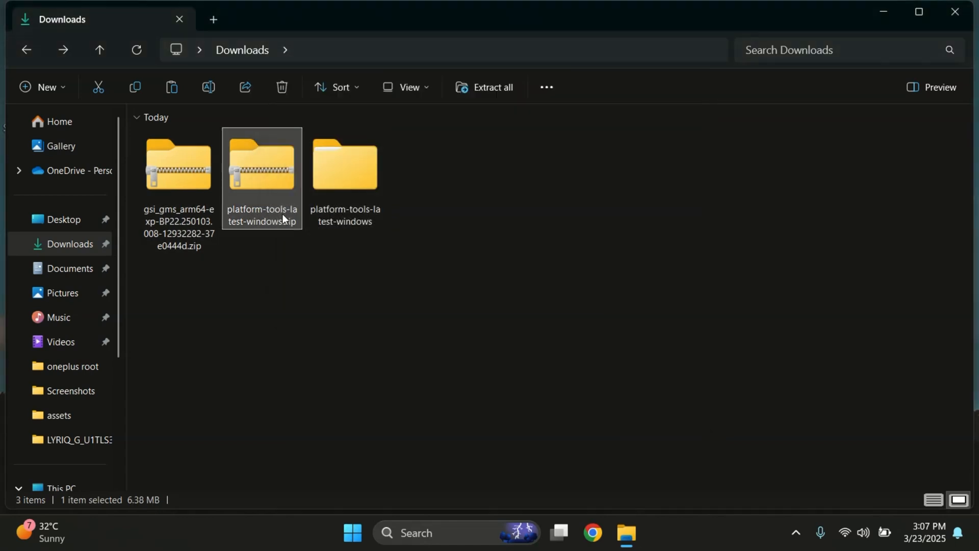
right_click(261, 165)
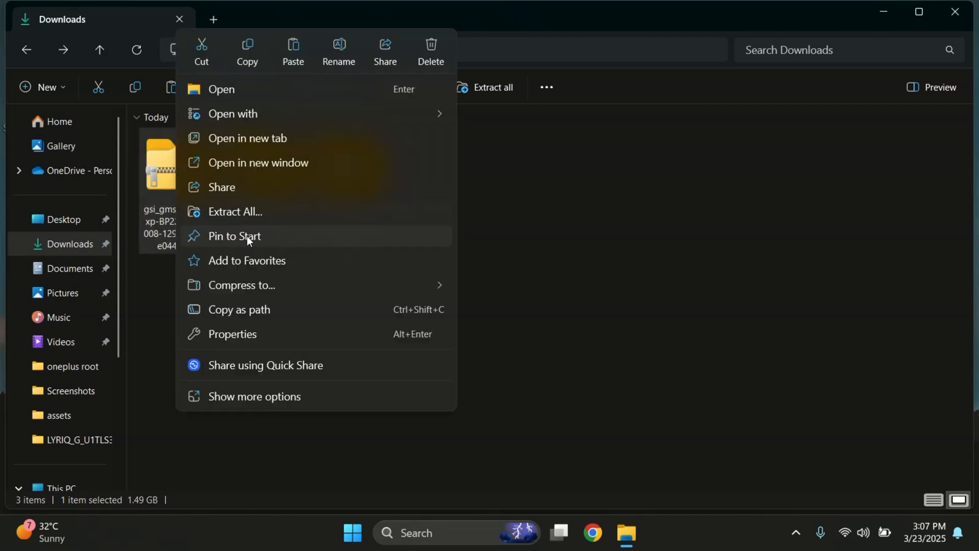
left_click(235, 211)
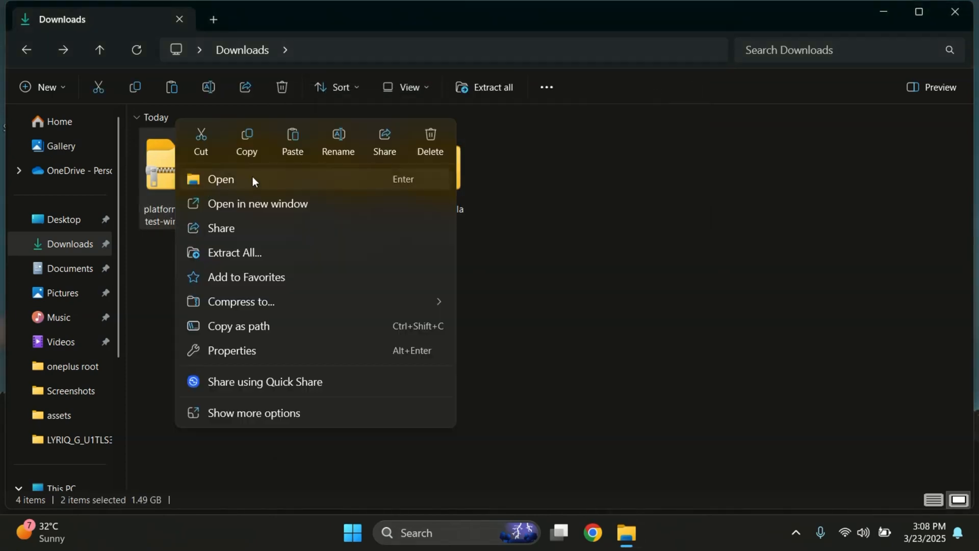
mouse_move(430, 141)
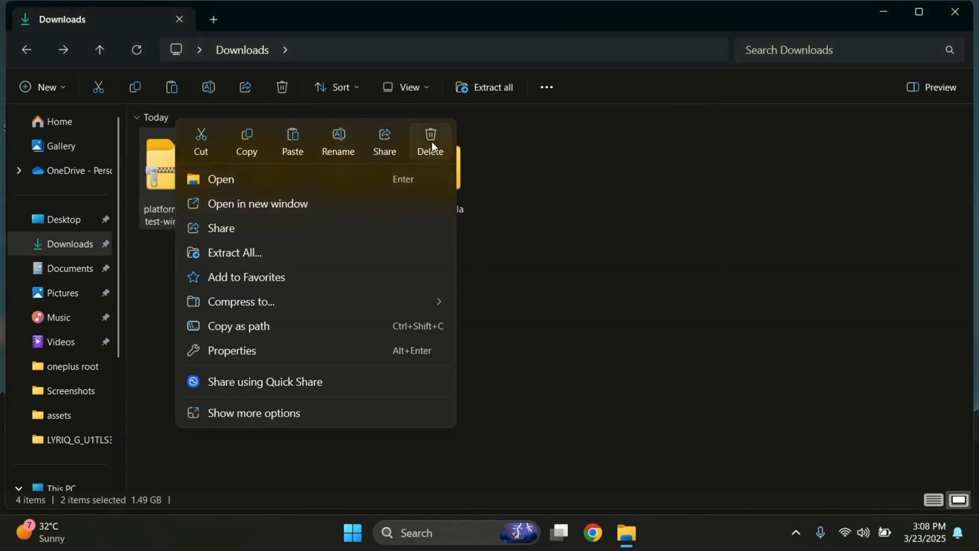
left_click(334, 368)
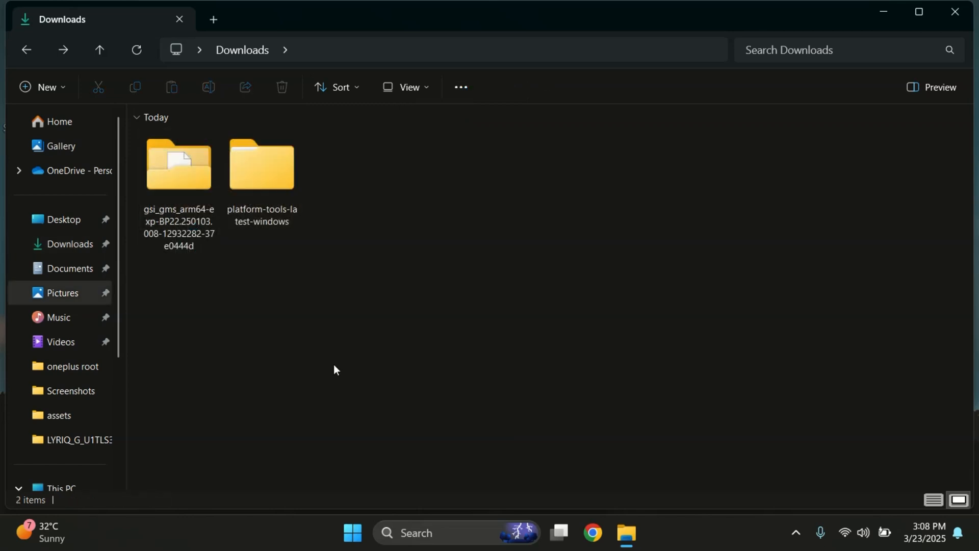
Open a Command Prompt inside platform-tools-latest-windows\platform-tools via the CMD address bar.
right_click(261, 165)
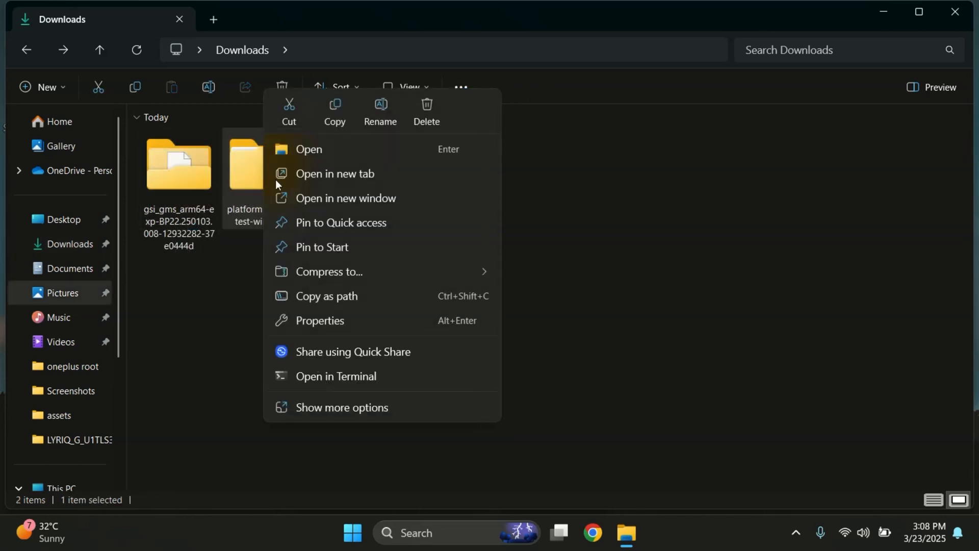
left_click(308, 148)
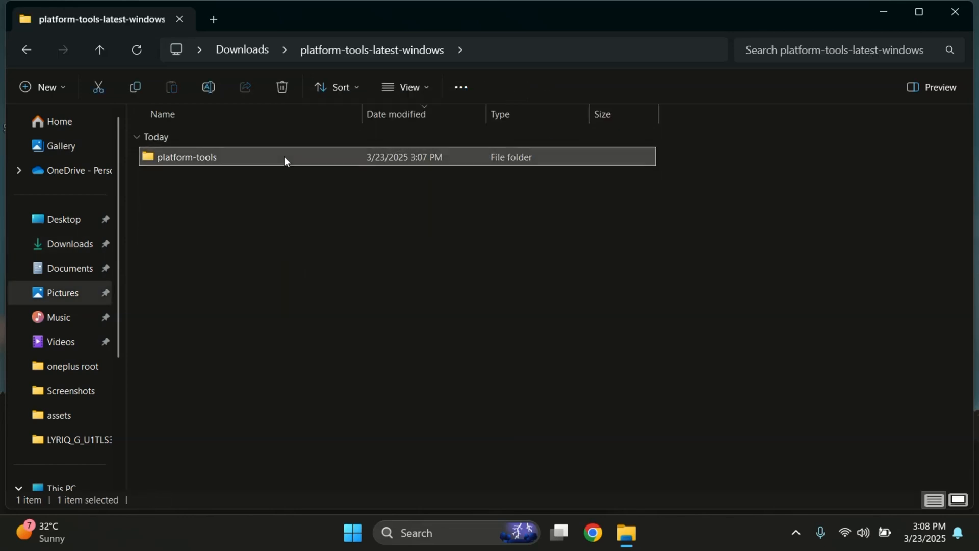
double_click(186, 156)
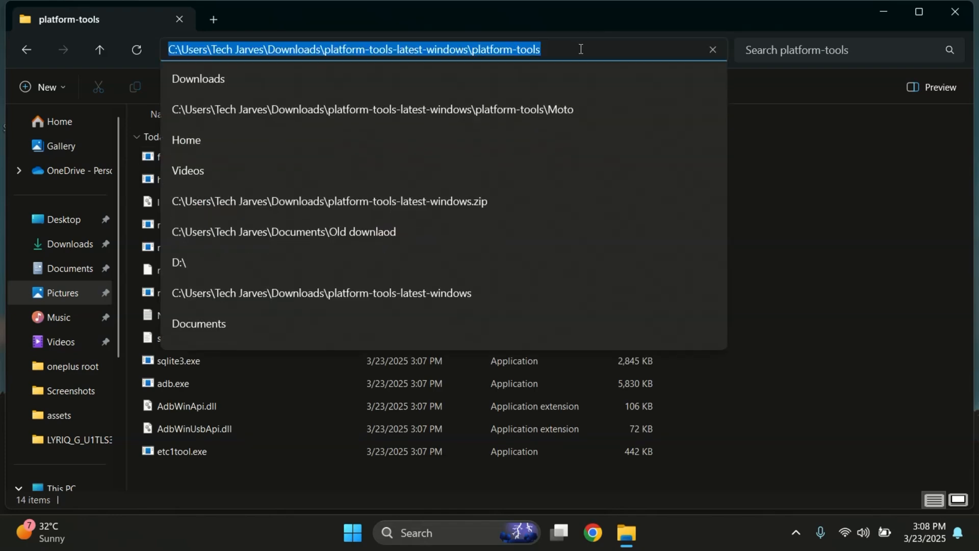
type("CMD")
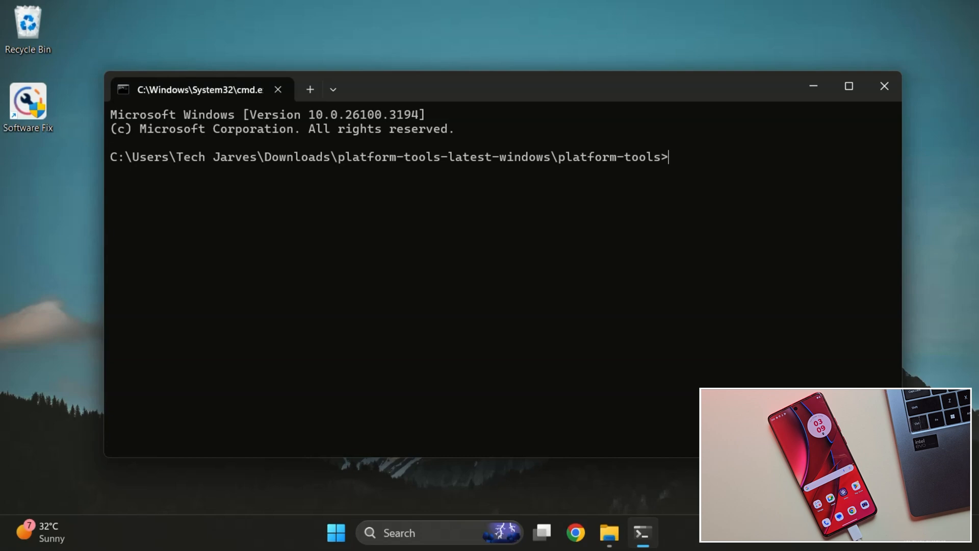
Run 'adb devices' and 'adb reboot bootloader', then check 'fastboot devices'.
type("adb devices")
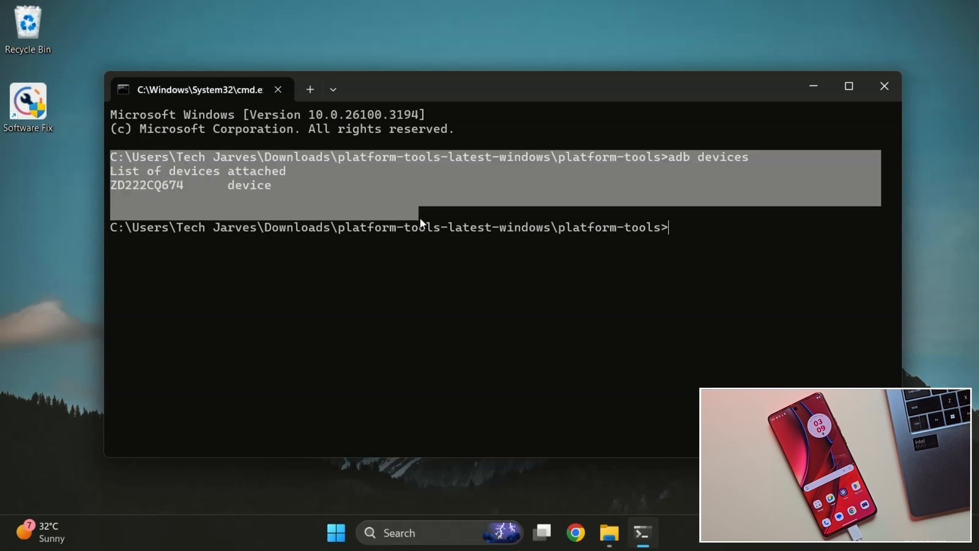
type("a")
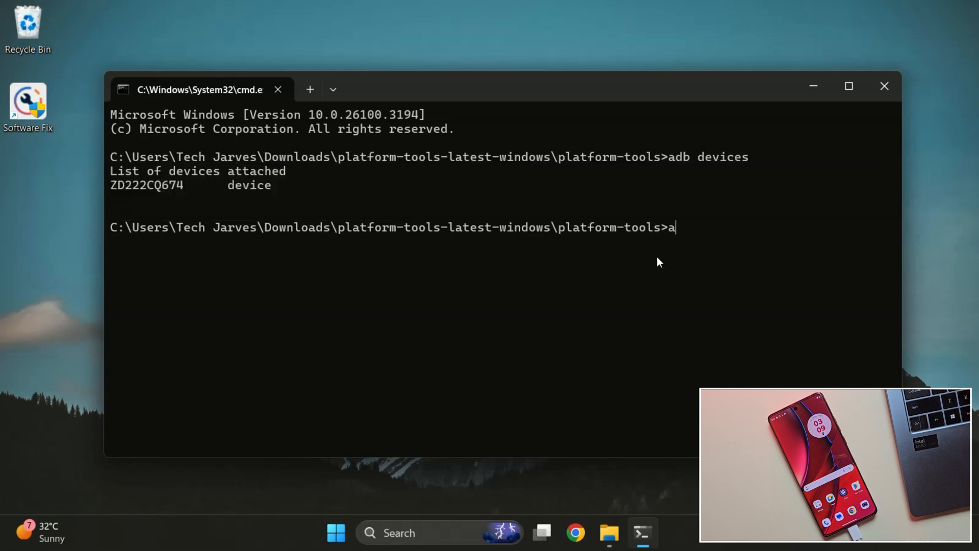
type("db")
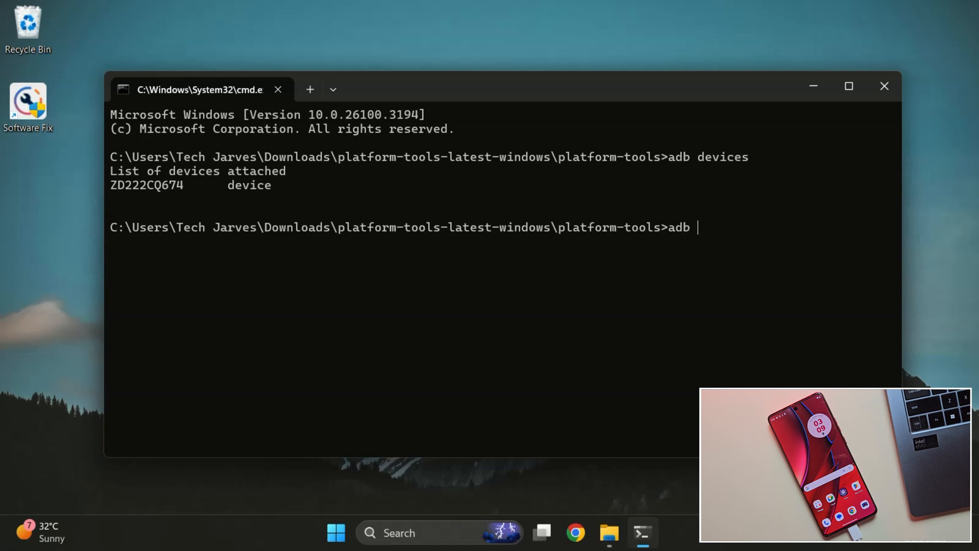
type("reboot bootloader")
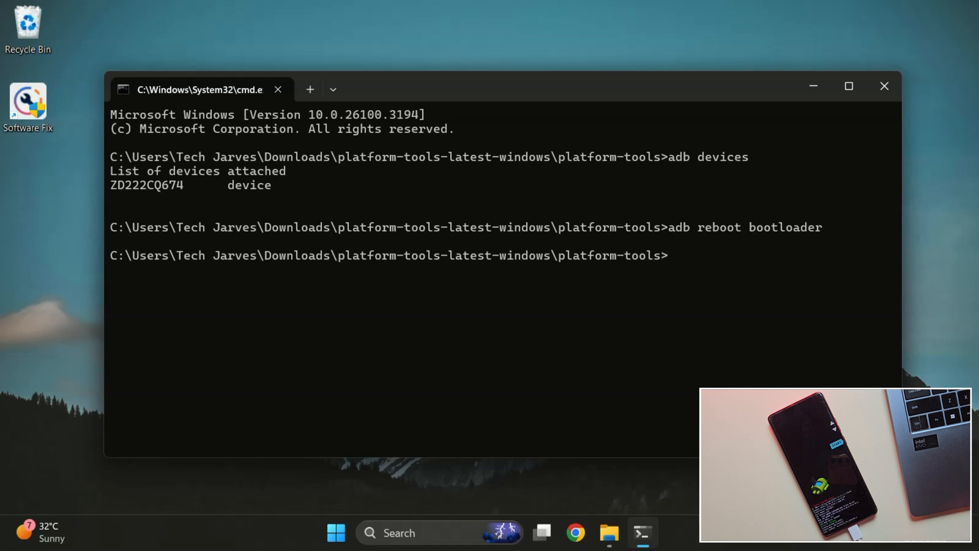
type("fasb")
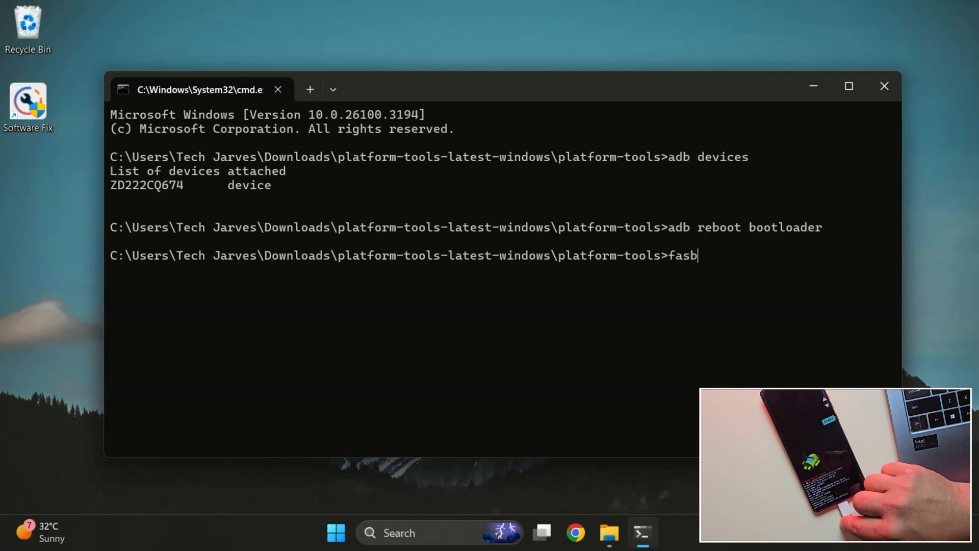
type("tboo")
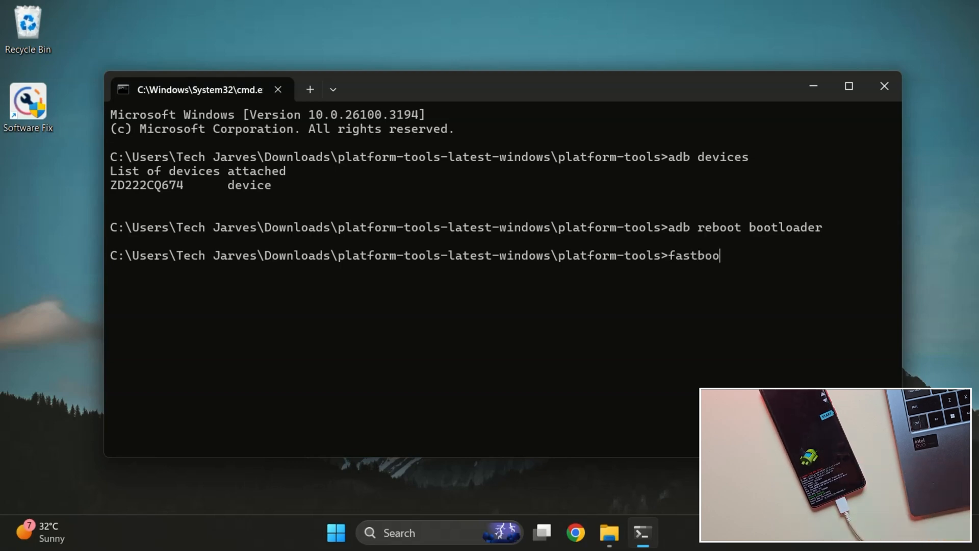
key("Enter")
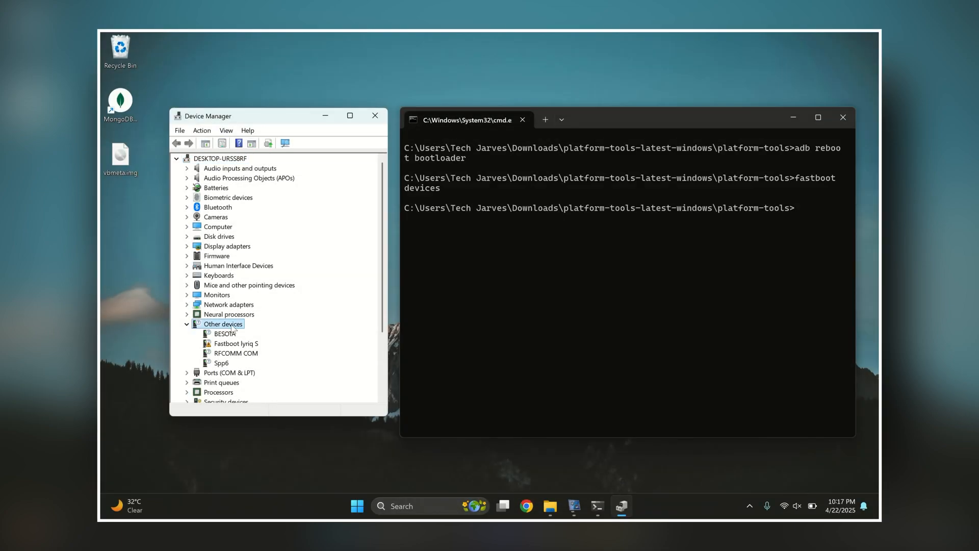
Install Motorola_Mobile_Drivers_64bit.msi, accepting the licence, and rerun 'fastboot devices' to list the phone.
left_click(236, 342)
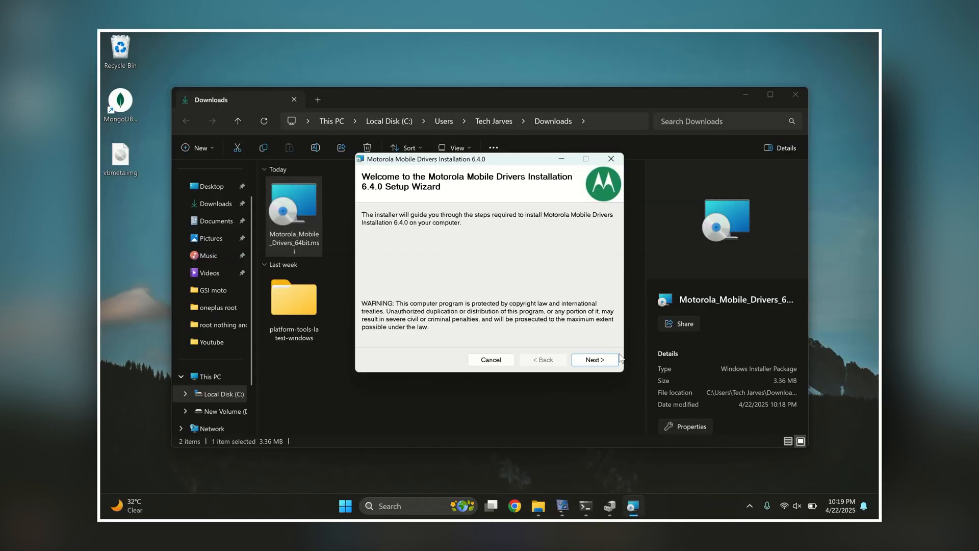
left_click(593, 359)
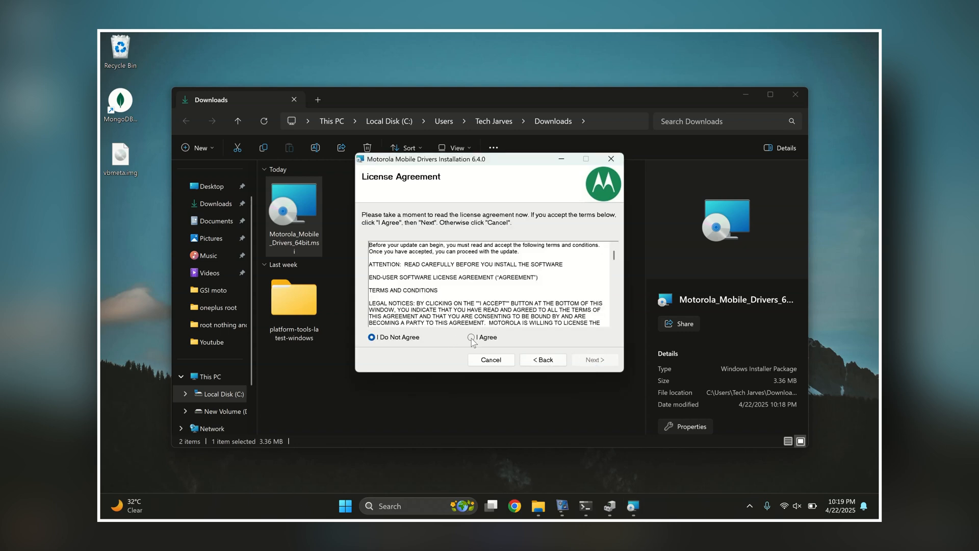
left_click(593, 359)
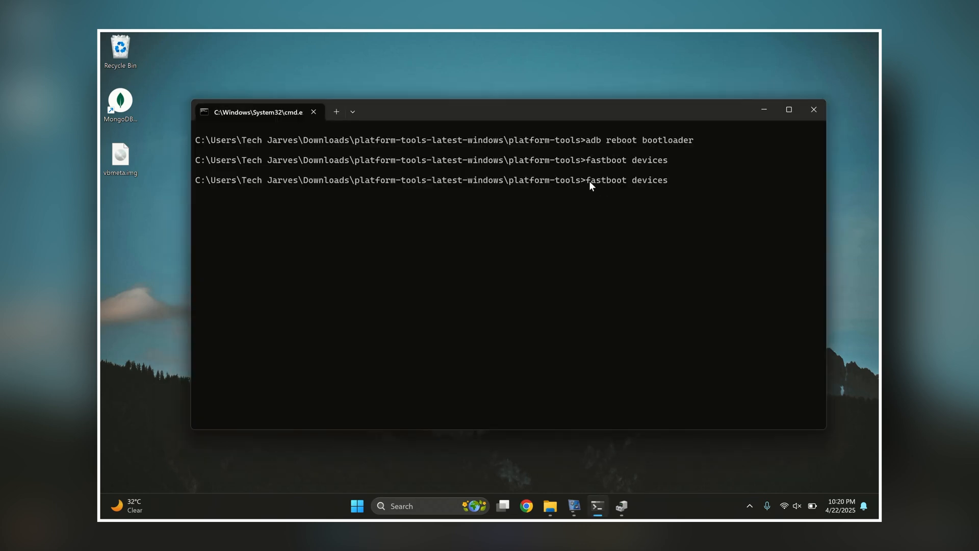
key("Enter")
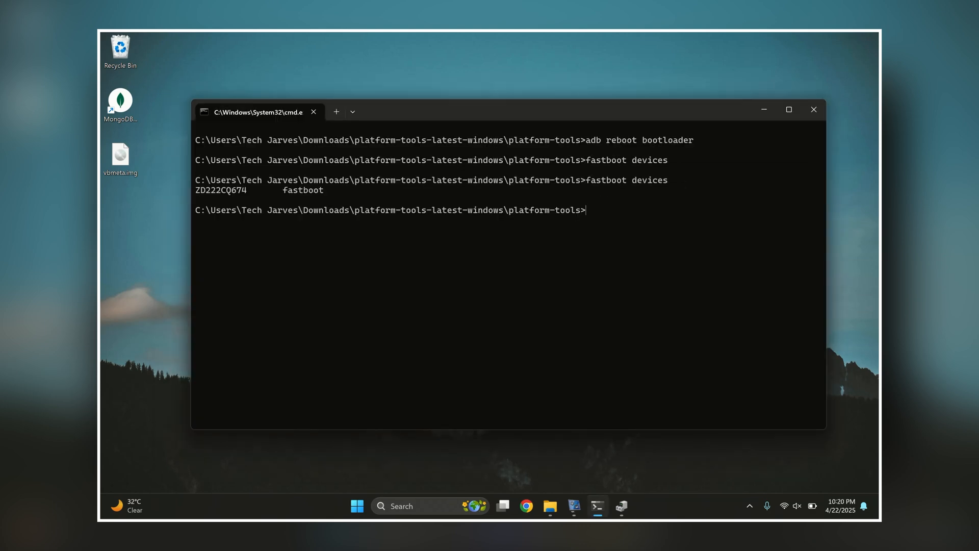
left_click_drag(196, 179, 350, 190)
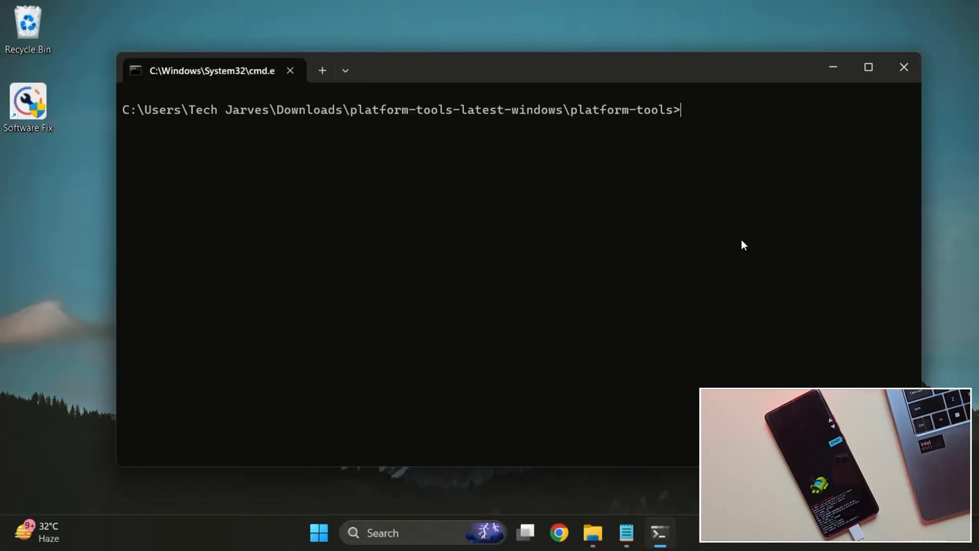
Run 'fastboot reboot fastboot' to enter fastbootd, then clear the terminal with 'cls'.
type("fastboot r")
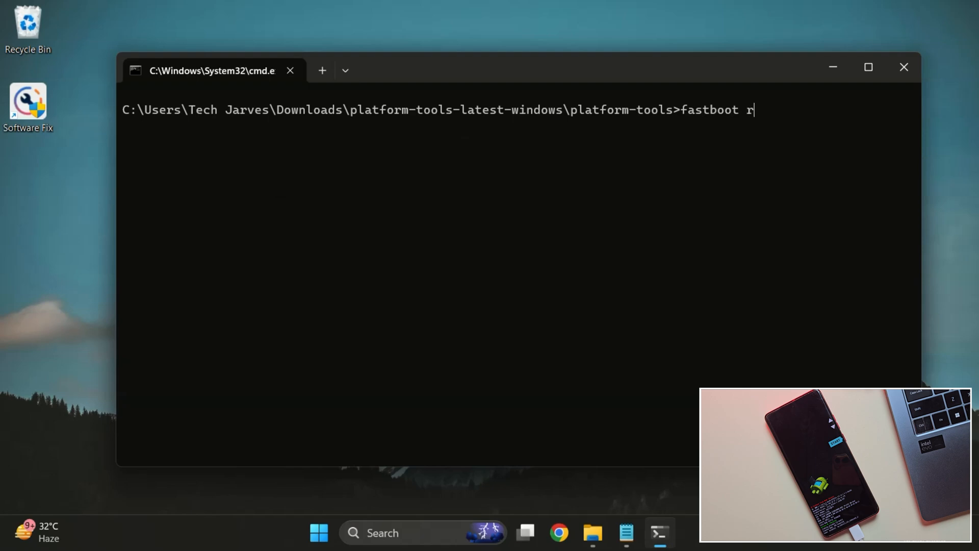
type("eboot fastboot")
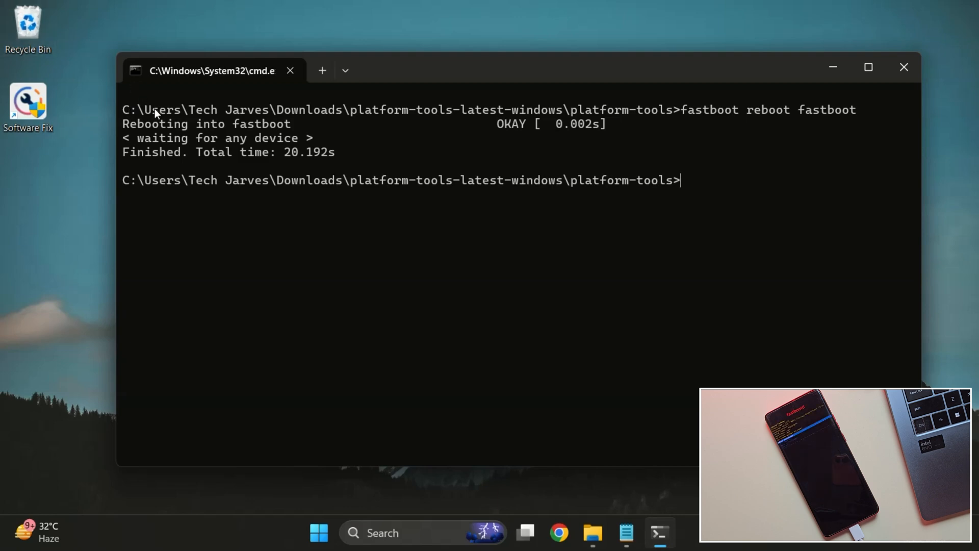
type("cls")
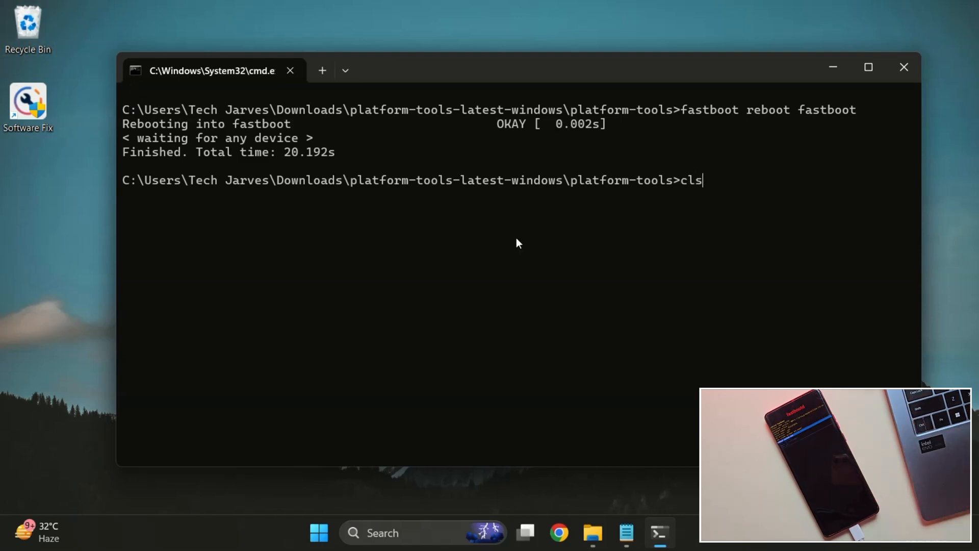
key("Enter")
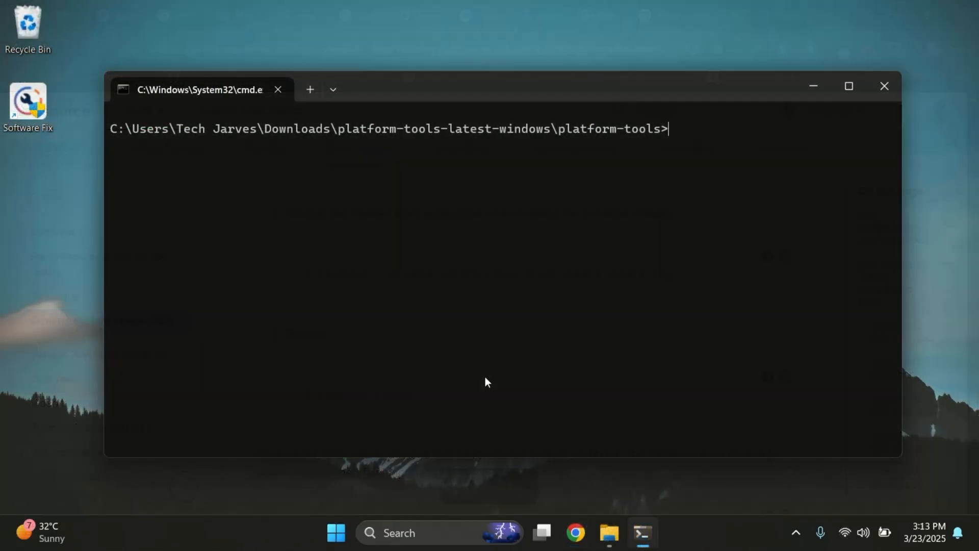
Run 'fastboot erase system' and 'delete-logical-partition product_a', then begin 'fastboot flash system'.
type("fastboot erase system")
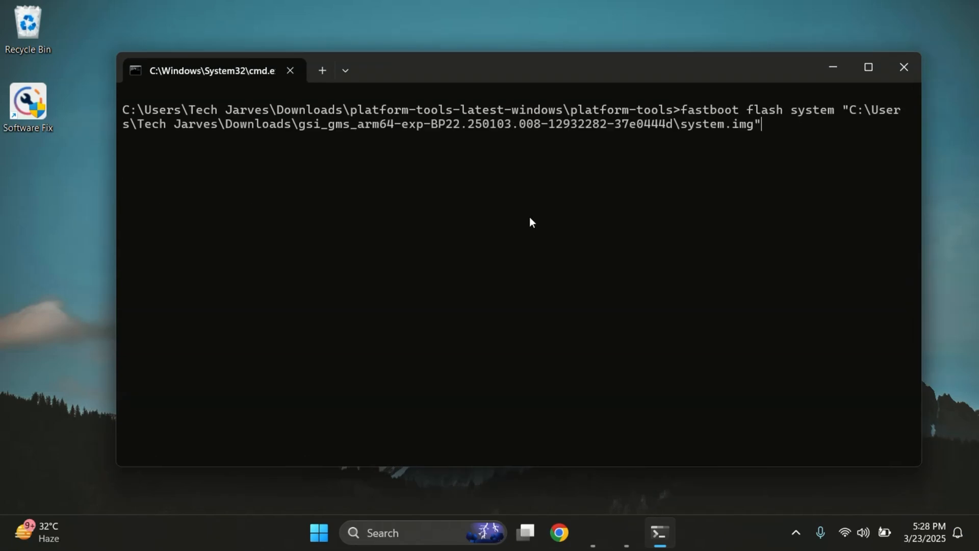
type("fastboot delete-logical-partition product_a")
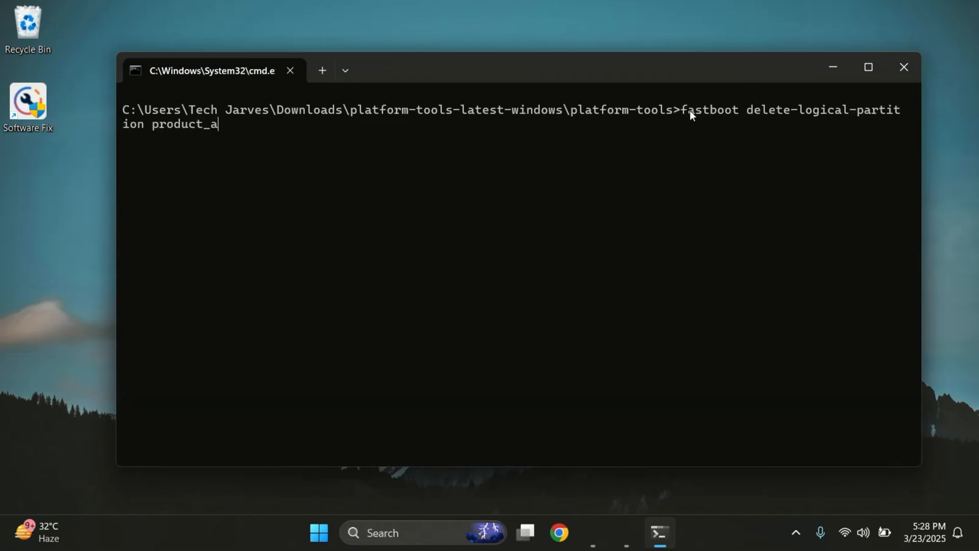
left_click_drag(678, 110, 287, 123)
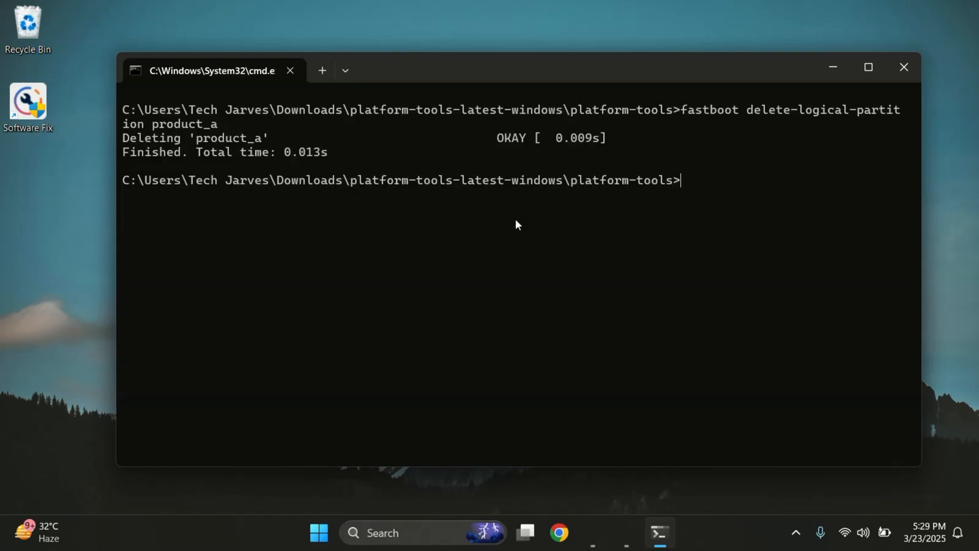
type("fastboot flash system")
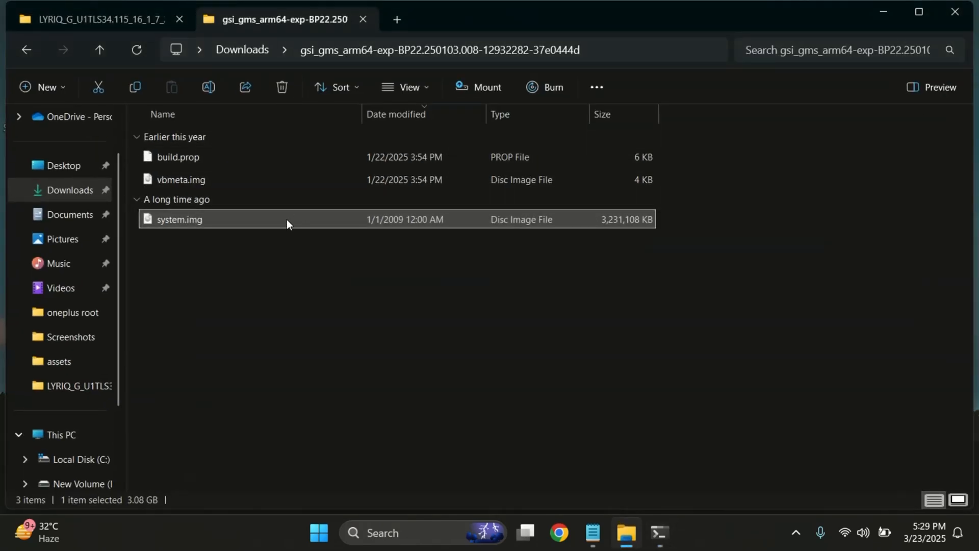
Flash the GSI system.img to system_a, writing all 13 sparse chunks.
key("alt+tab")
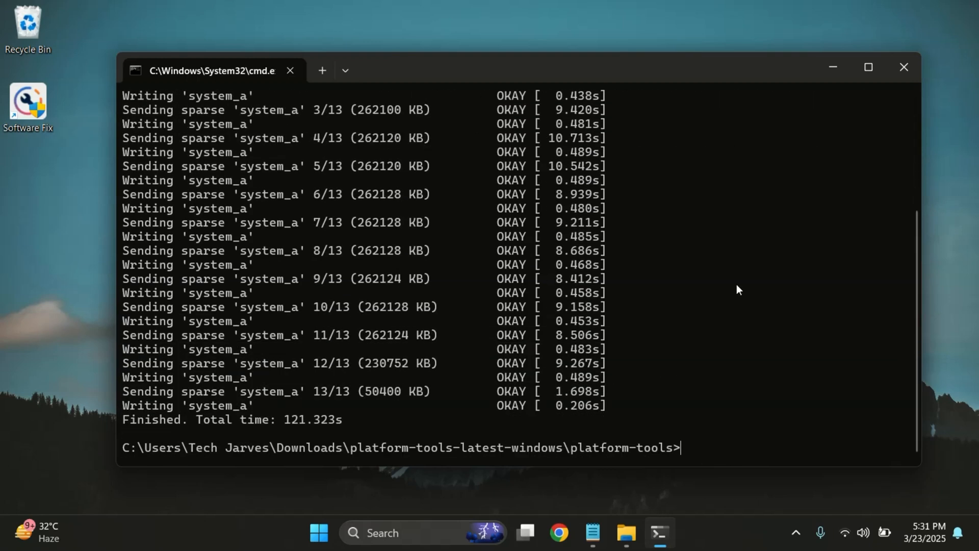
Run fastboot -w and fastboot erase userdata, then enter fastboot erase metadata.
type("fastboot -w")
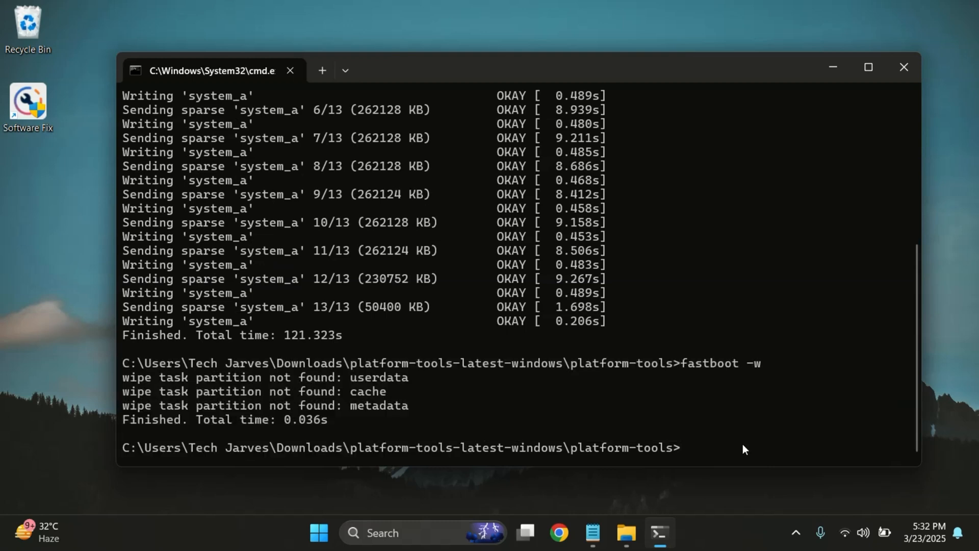
type("fast")
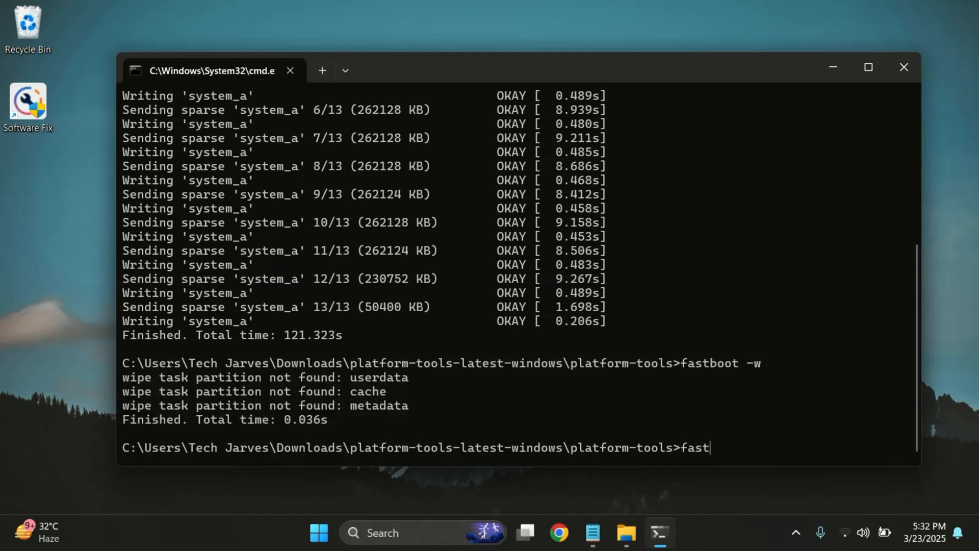
type("boot eras")
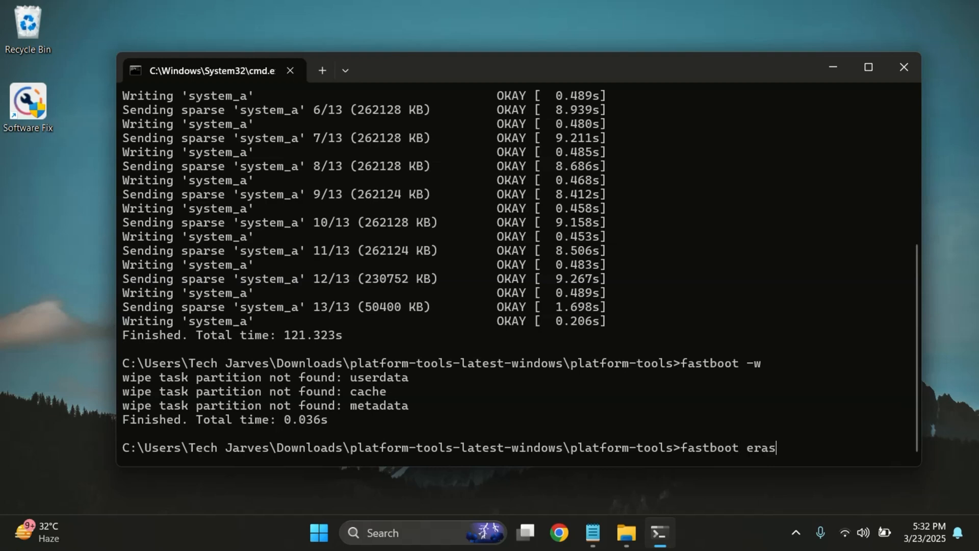
type("e userdata")
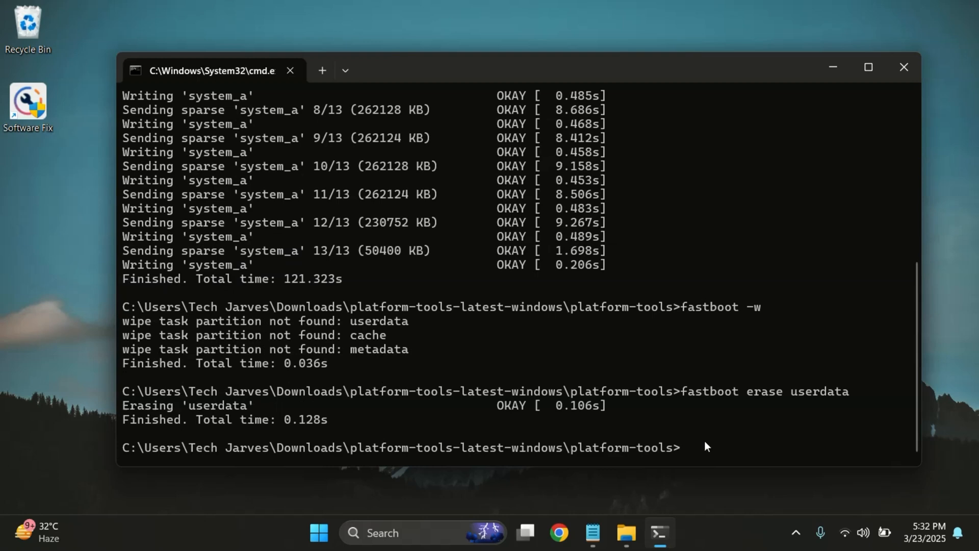
type("fastboot erase userda")
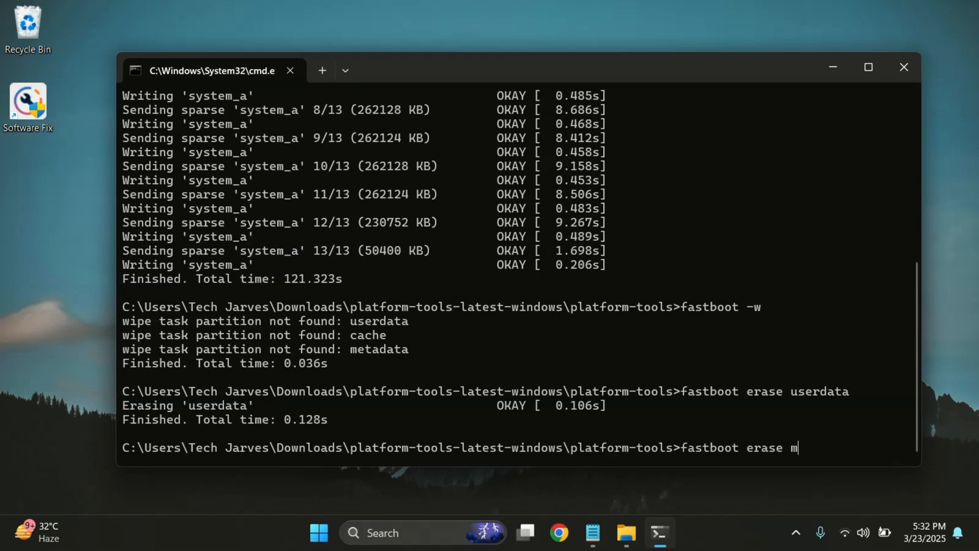
type("etadata")
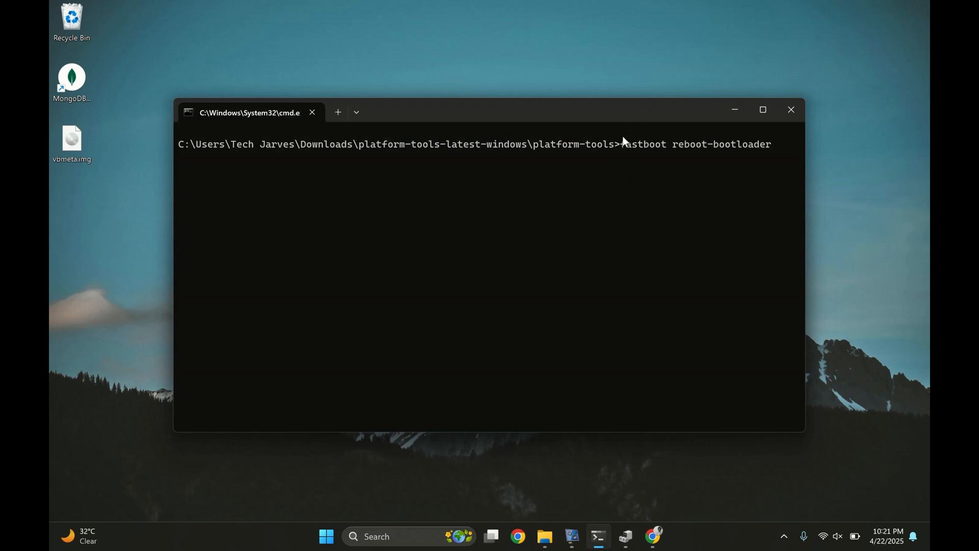
Reboot into the bootloader and build the disable-verification vbmeta flash command with vbmeta.img's path.
left_click_drag(617, 143, 774, 144)
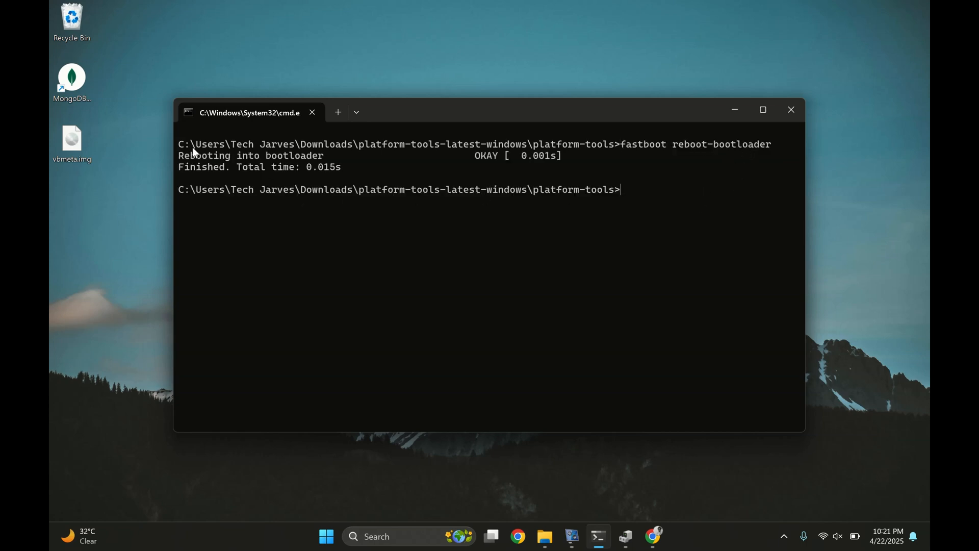
mouse_move(598, 201)
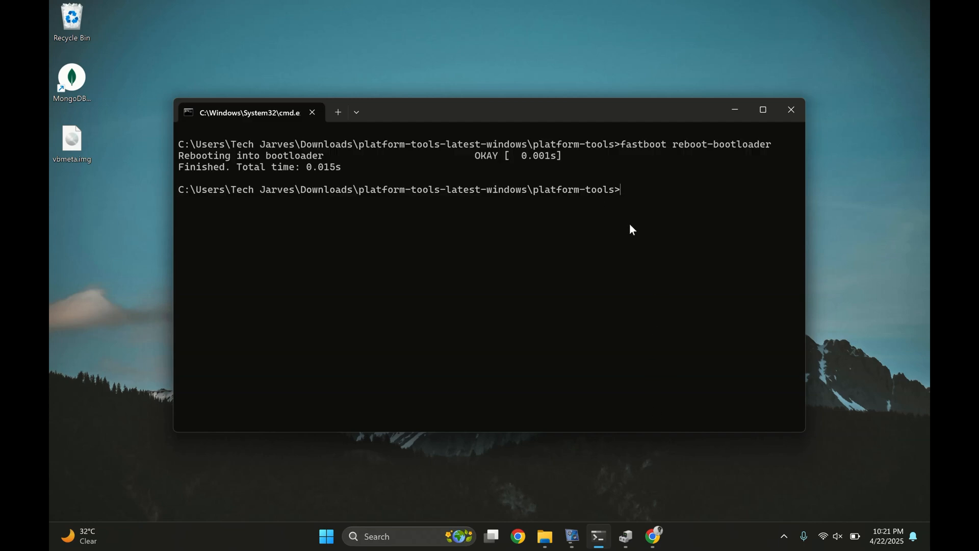
type("fastboot --disable-verification flash vbmeta")
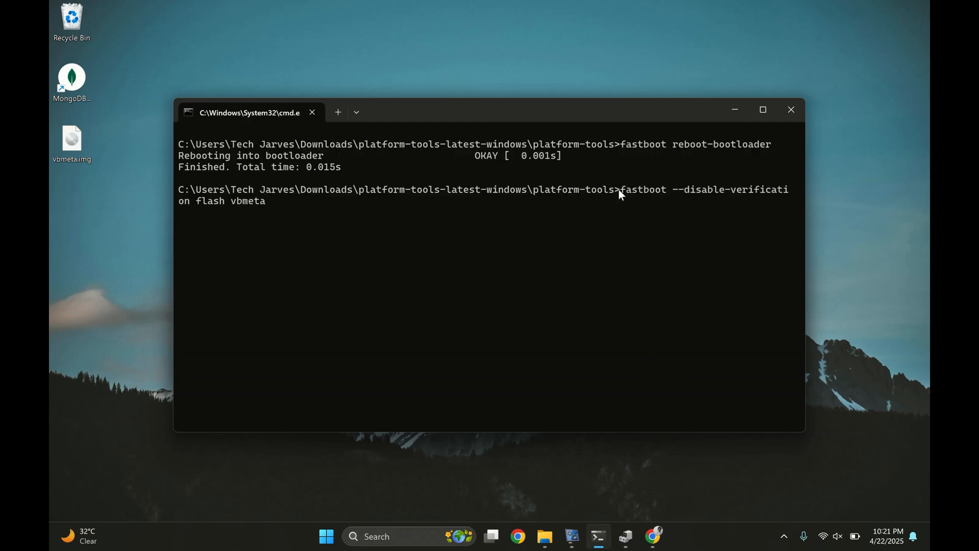
left_click_drag(618, 190, 266, 200)
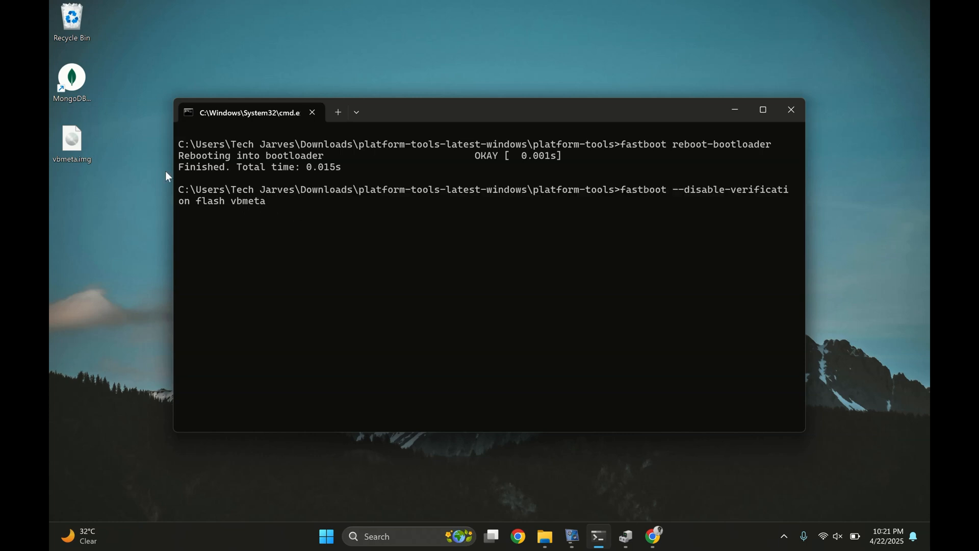
left_click_drag(72, 141, 137, 153)
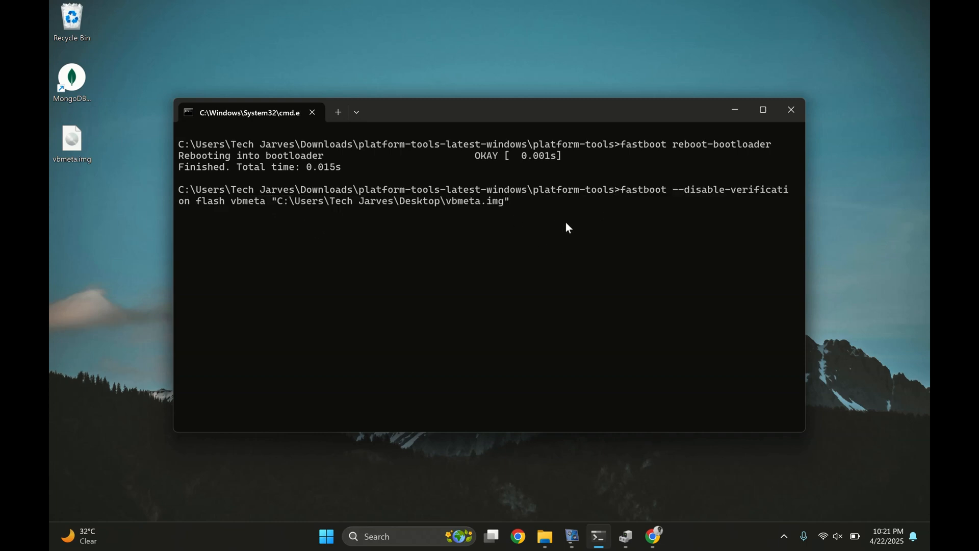
mouse_move(560, 295)
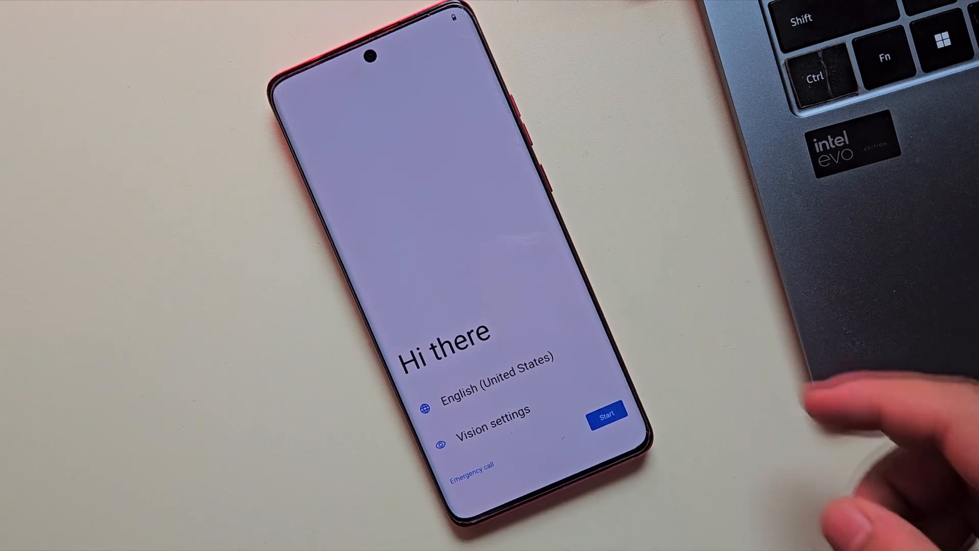
Pass the Hi there and Date & time screens, then open Settings from the app drawer.
left_click(606, 414)
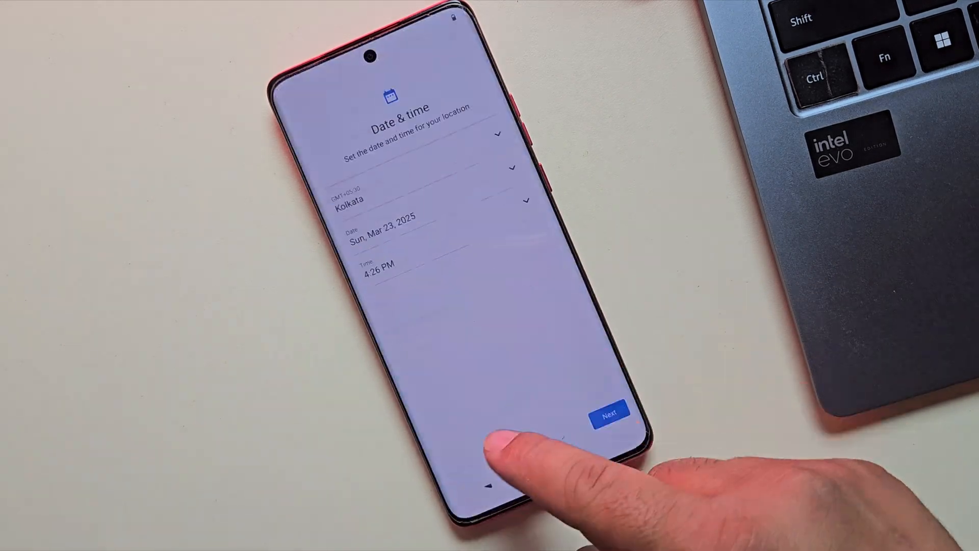
left_click(607, 409)
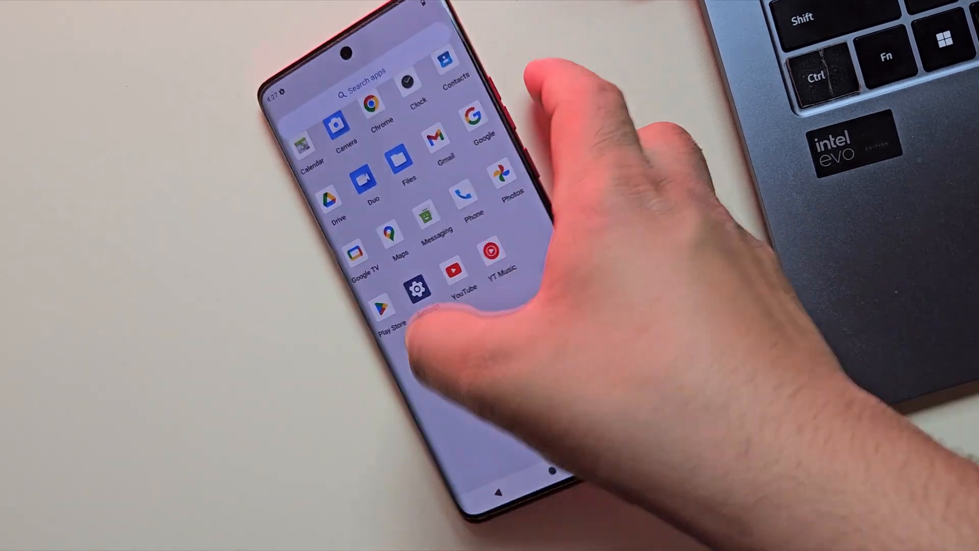
left_click(416, 288)
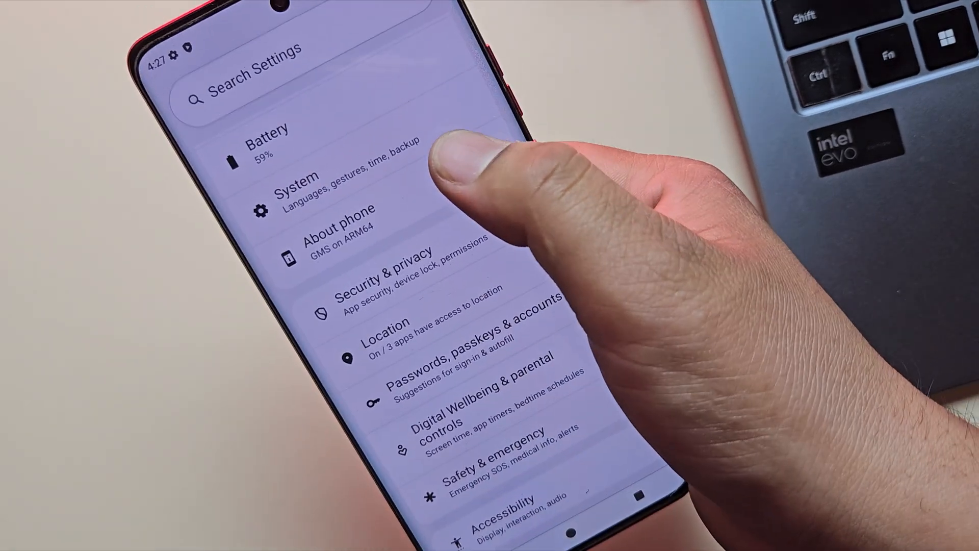
Open About phone to confirm Android version Baklava and dismiss the full-screen notice.
left_click(337, 234)
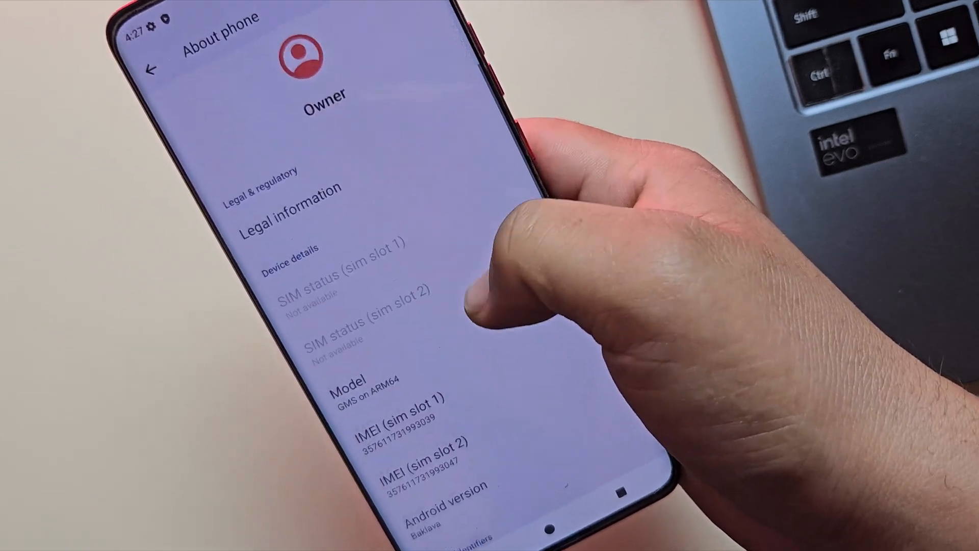
scroll("down", 3)
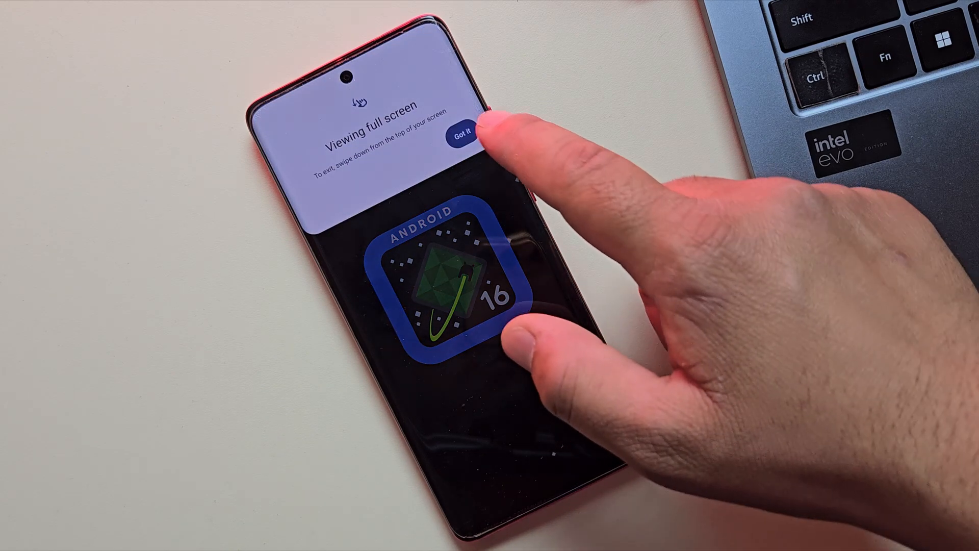
left_click(465, 135)
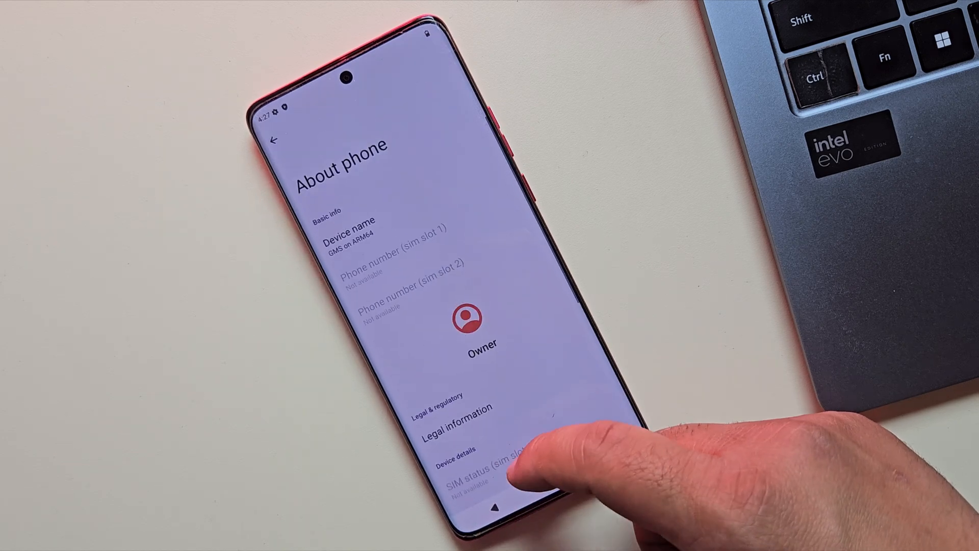
Return to the settings list and browse the Google and Display settings.
left_click(273, 139)
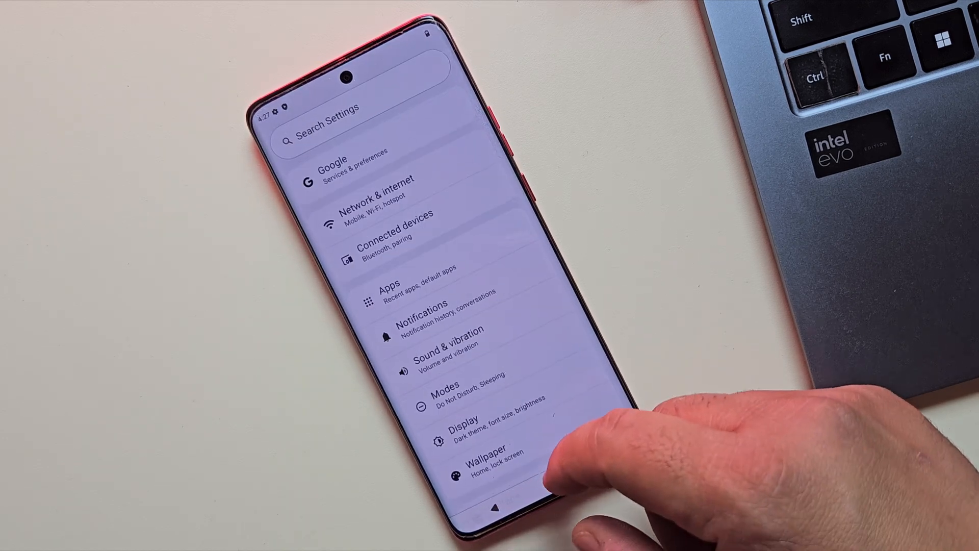
left_click(334, 168)
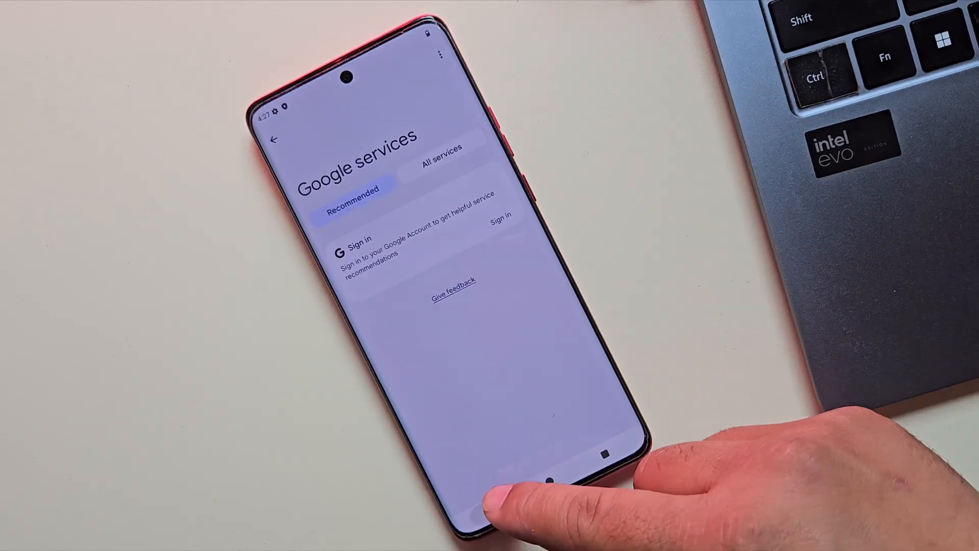
left_click(273, 138)
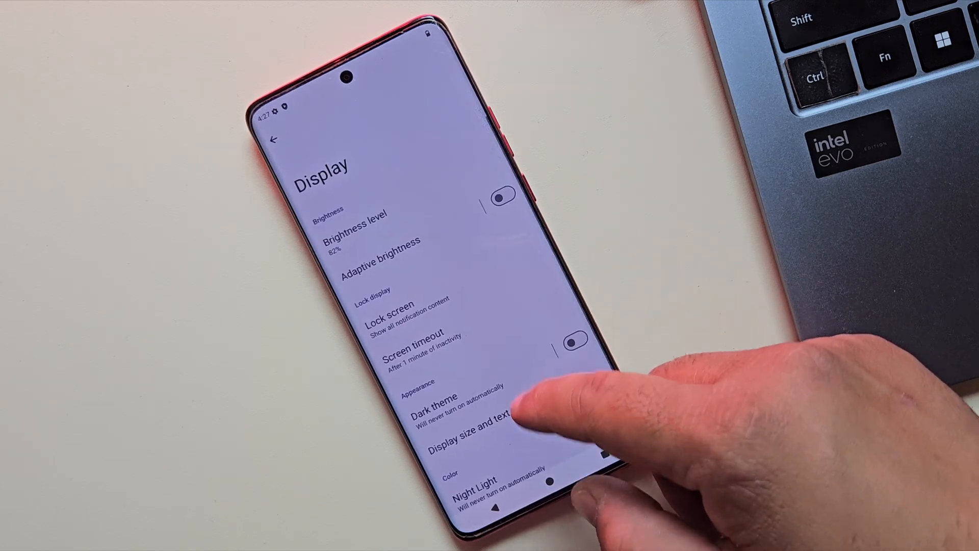
left_click(272, 139)
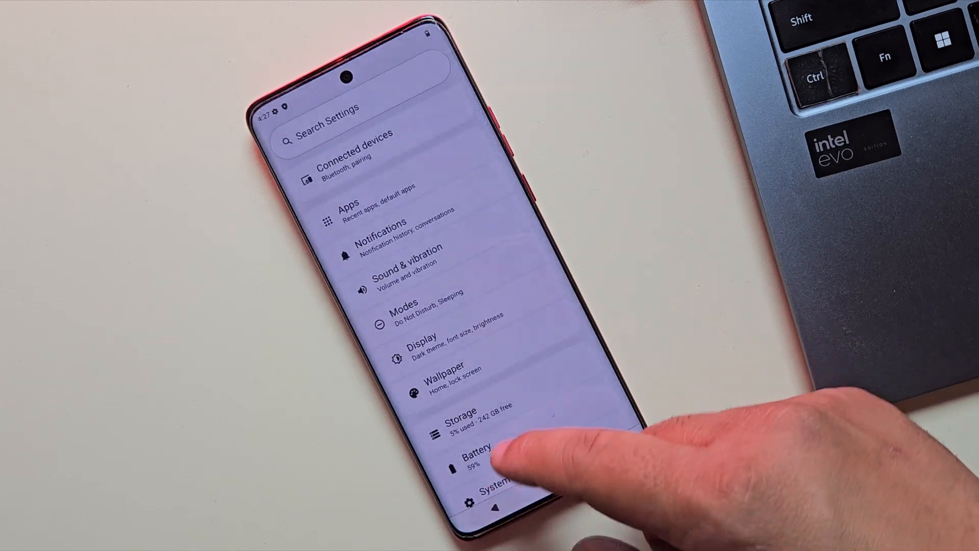
scroll("down", 3)
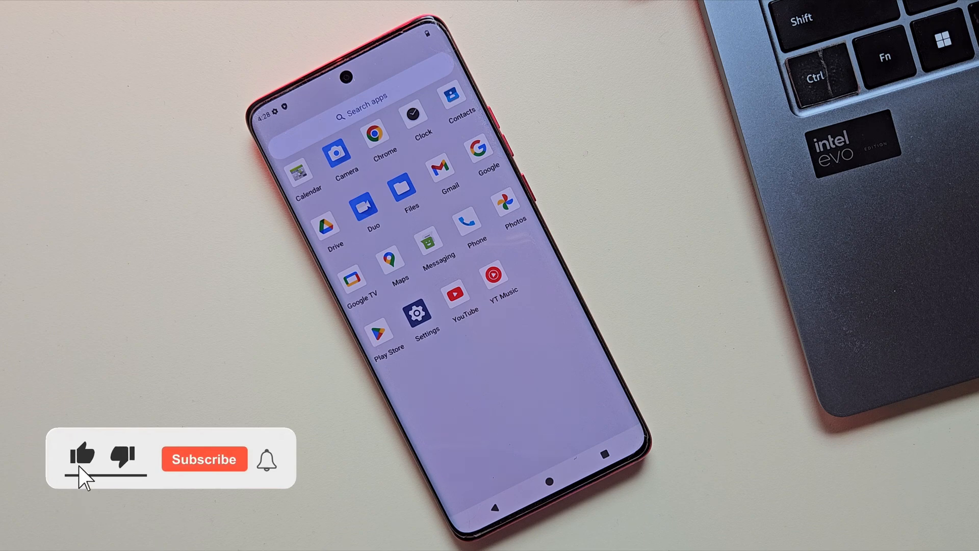
Exit Settings and bring up the home screen app drawer.
left_click(204, 459)
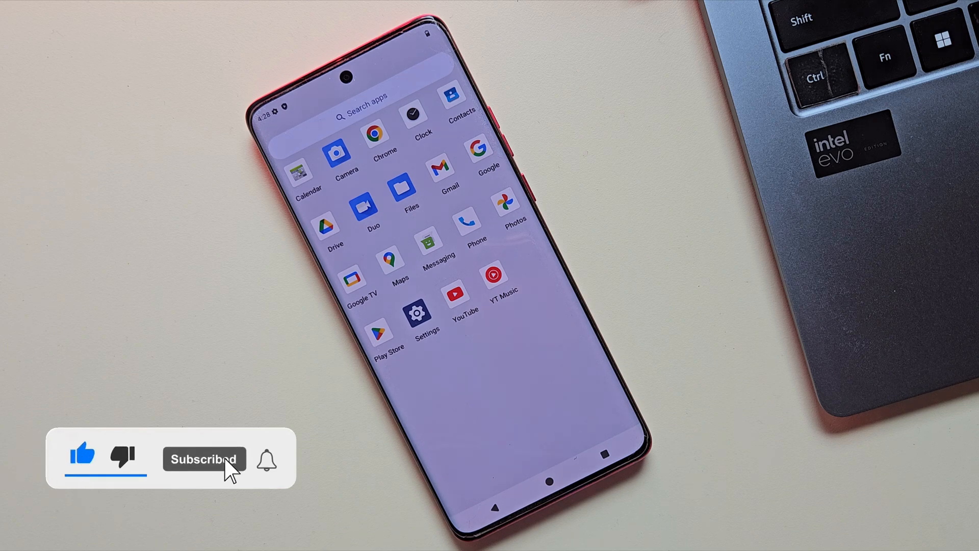
left_click(266, 459)
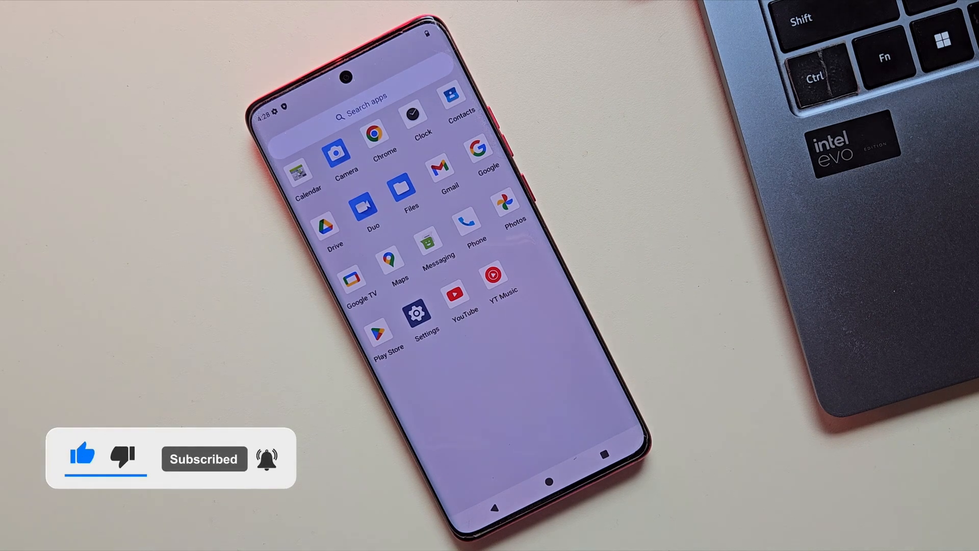